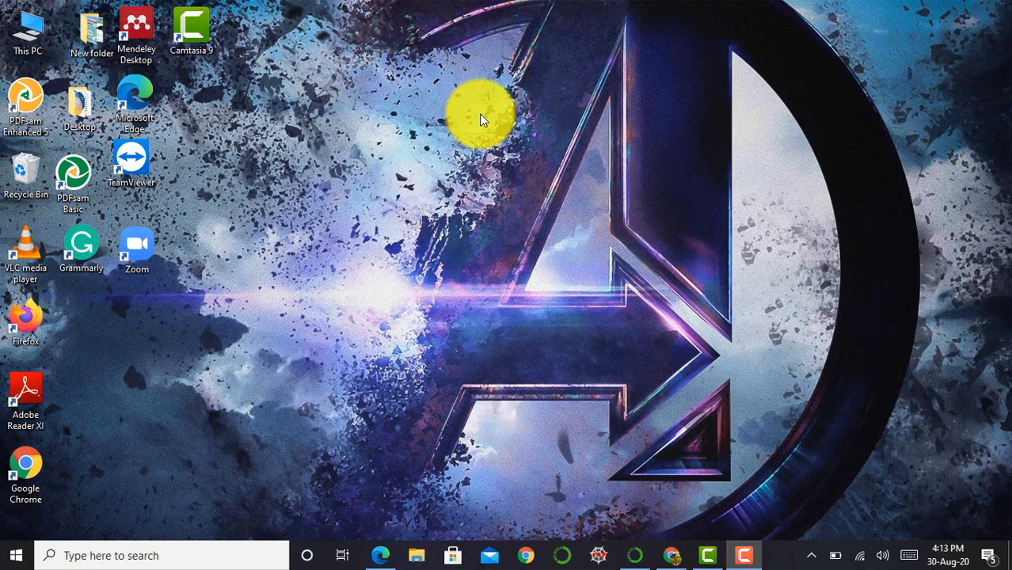
pyautogui.moveTo(678, 428)
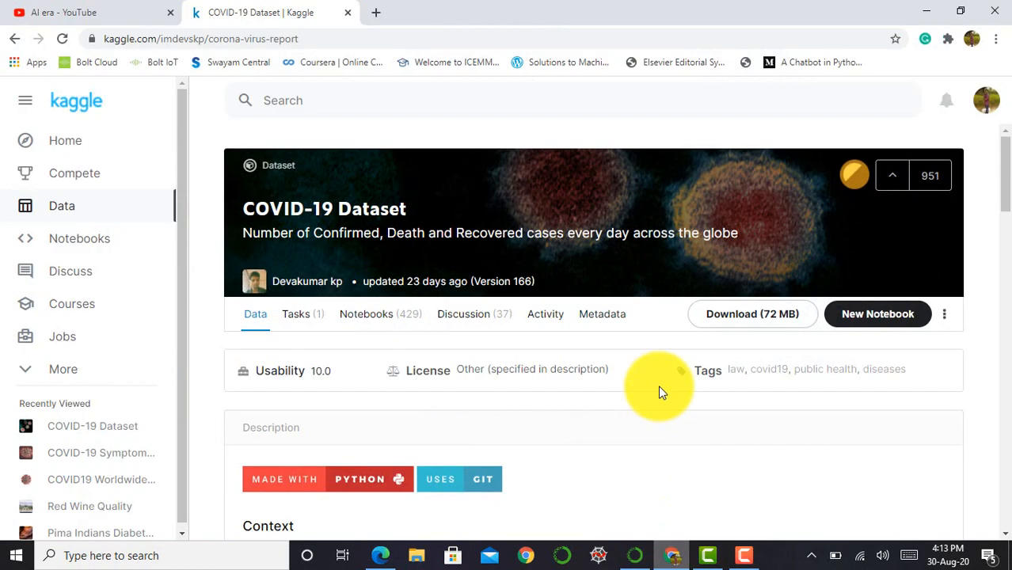
# Step: Show the AI era channel's Playlists listing Data Visualization, Pandas and Numpy
pyautogui.click(90, 12)
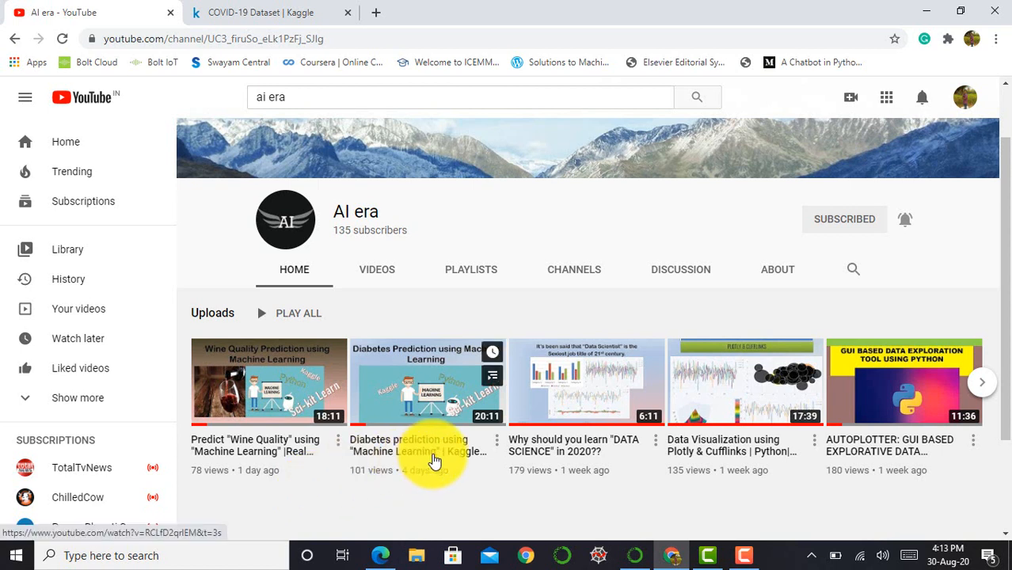
pyautogui.moveTo(377, 269)
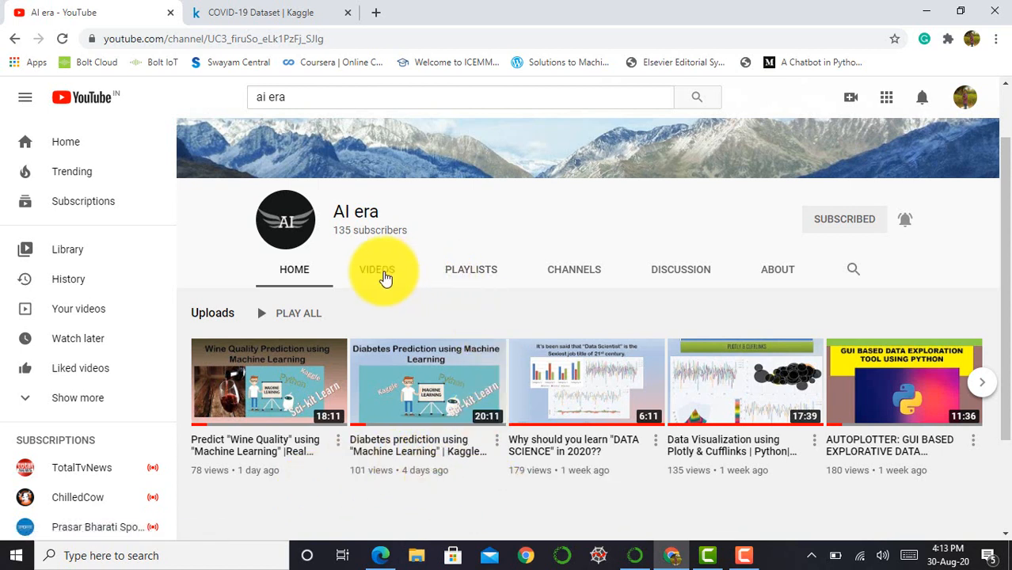
pyautogui.click(472, 269)
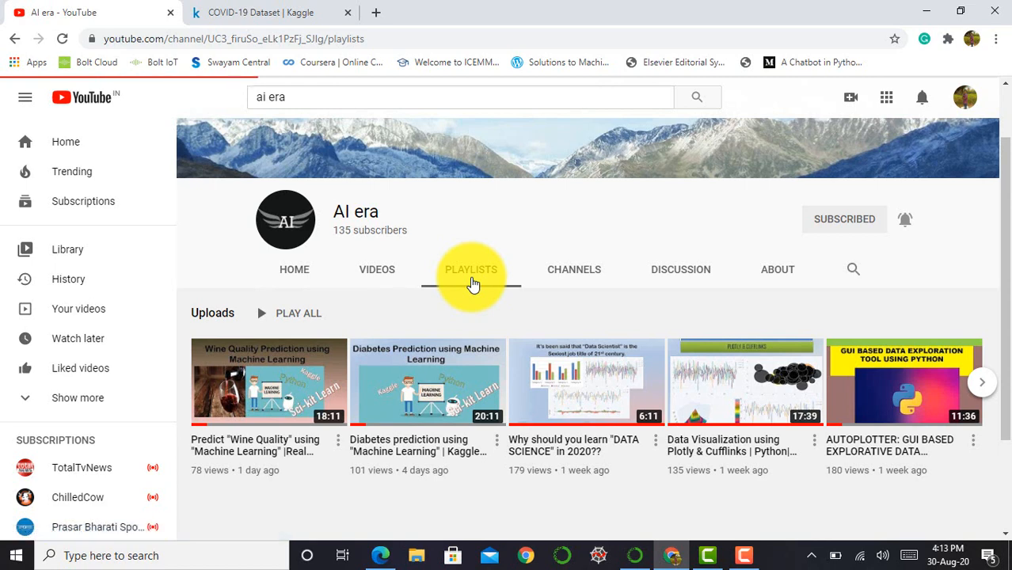
pyautogui.click(473, 269)
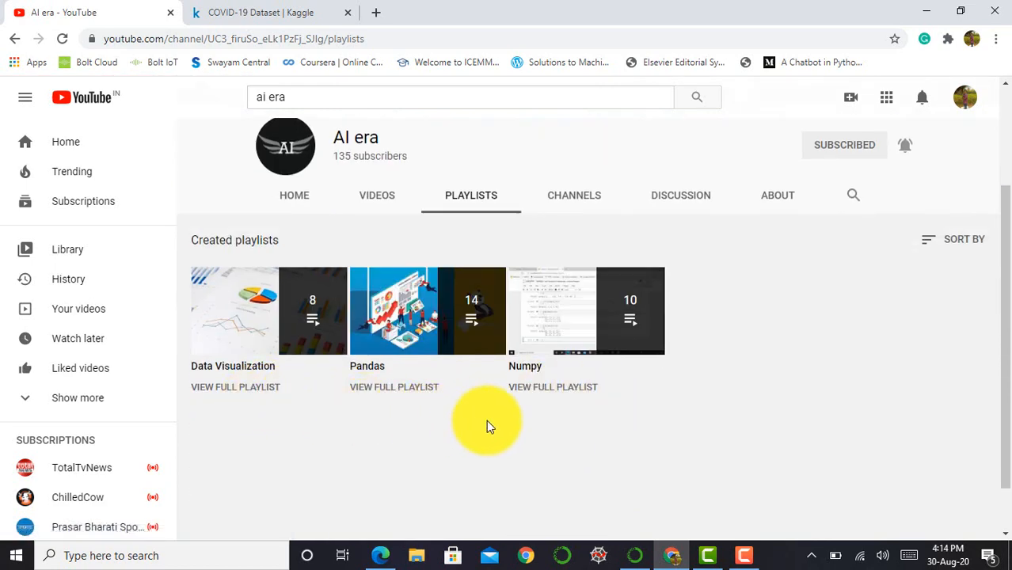
pyautogui.moveTo(650, 419)
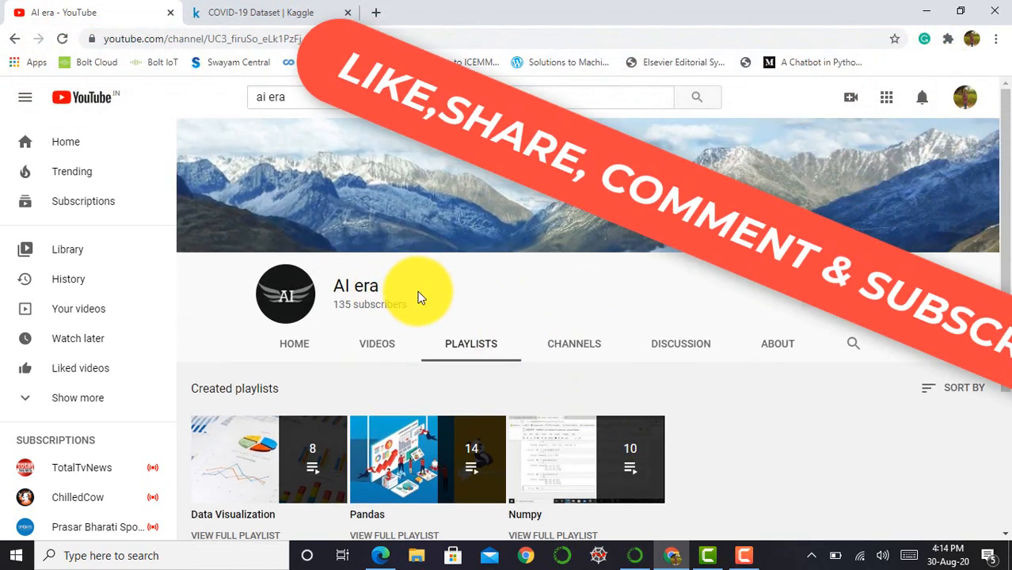
pyautogui.click(844, 293)
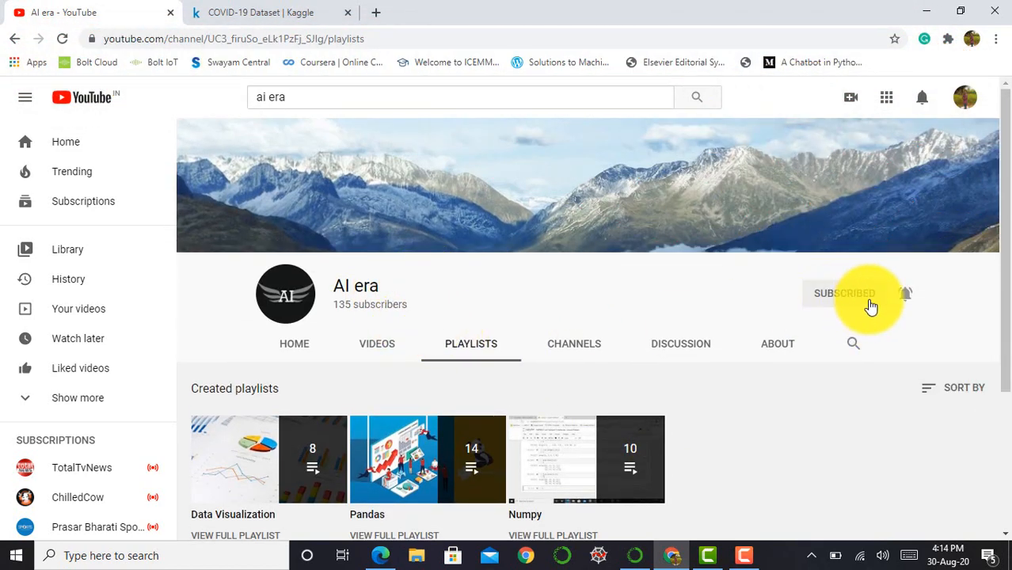
pyautogui.moveTo(911, 300)
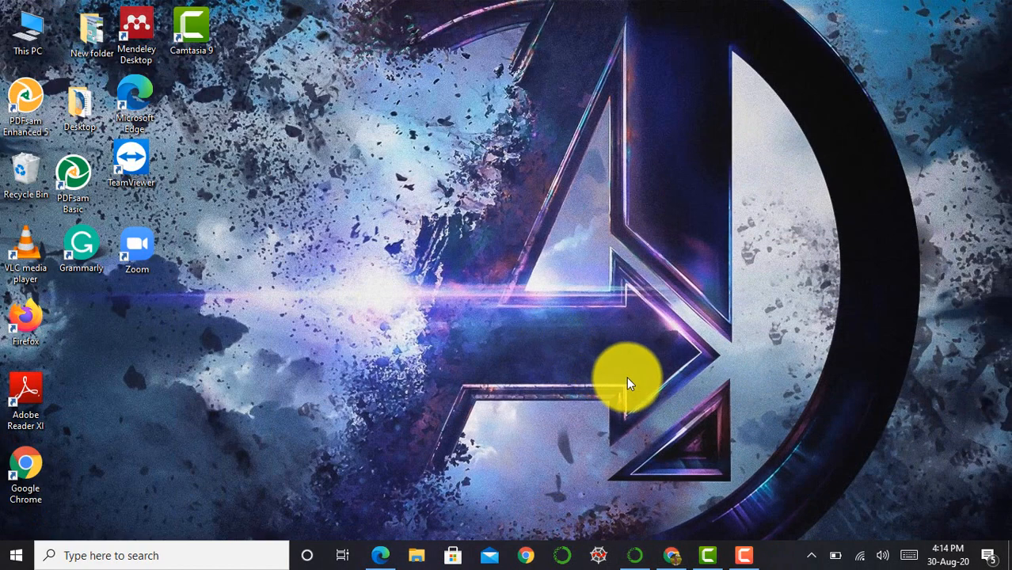
pyautogui.moveTo(641, 380)
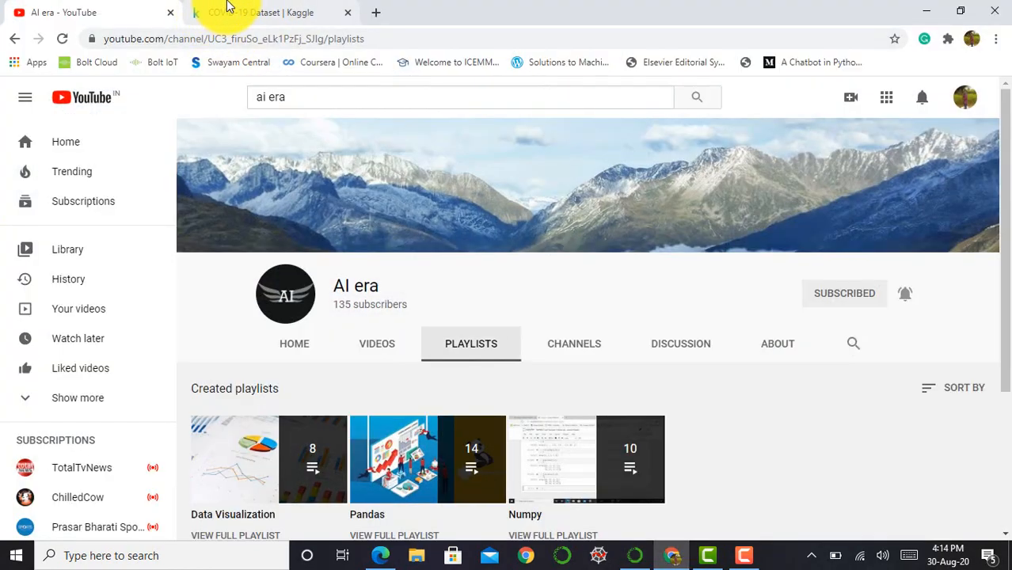
# Step: Return to Kaggle's COVID-19 Dataset page and view the country_wise_latest.csv data explorer
pyautogui.click(270, 13)
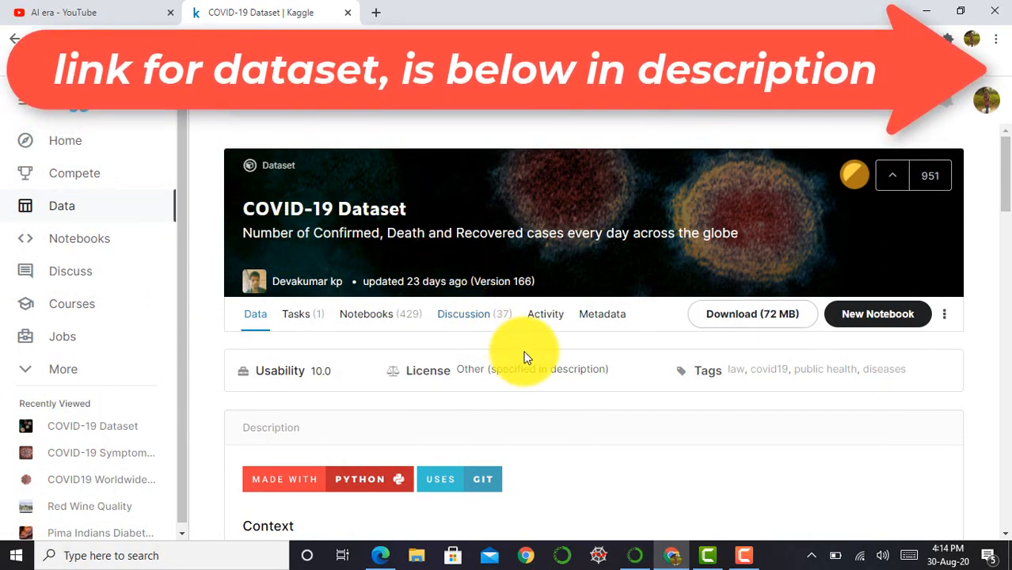
pyautogui.scroll(-3)
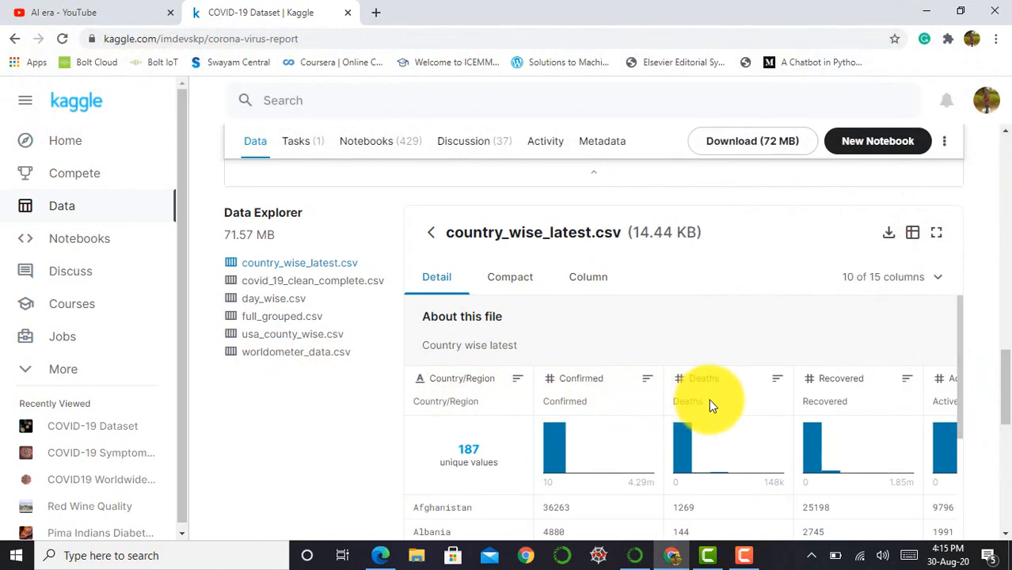
pyautogui.moveTo(927, 275)
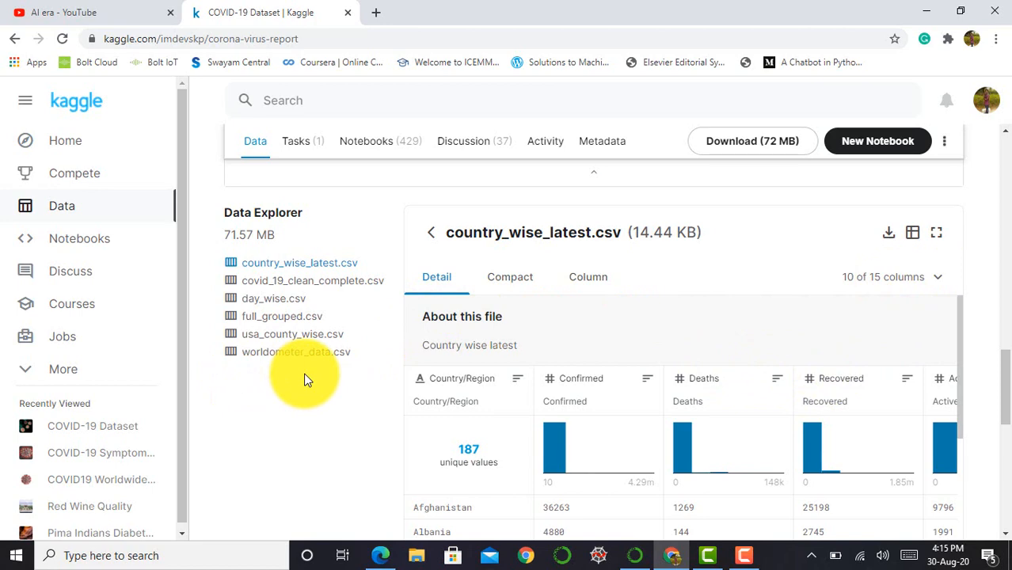
pyautogui.moveTo(331, 396)
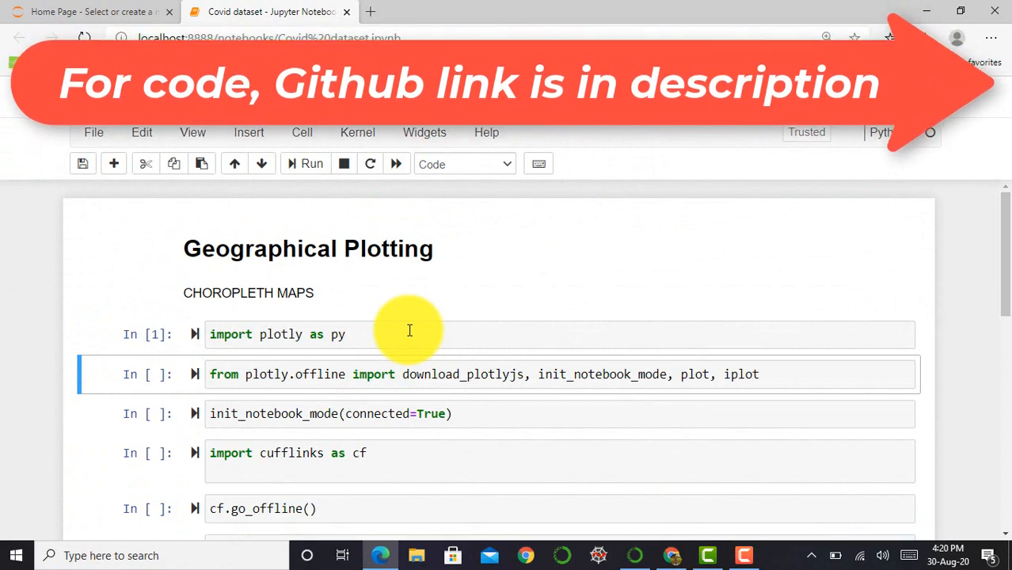
# Step: Run the plotly import and notebook-mode cells, then review the cufflinks and go_offline cells
pyautogui.click(310, 163)
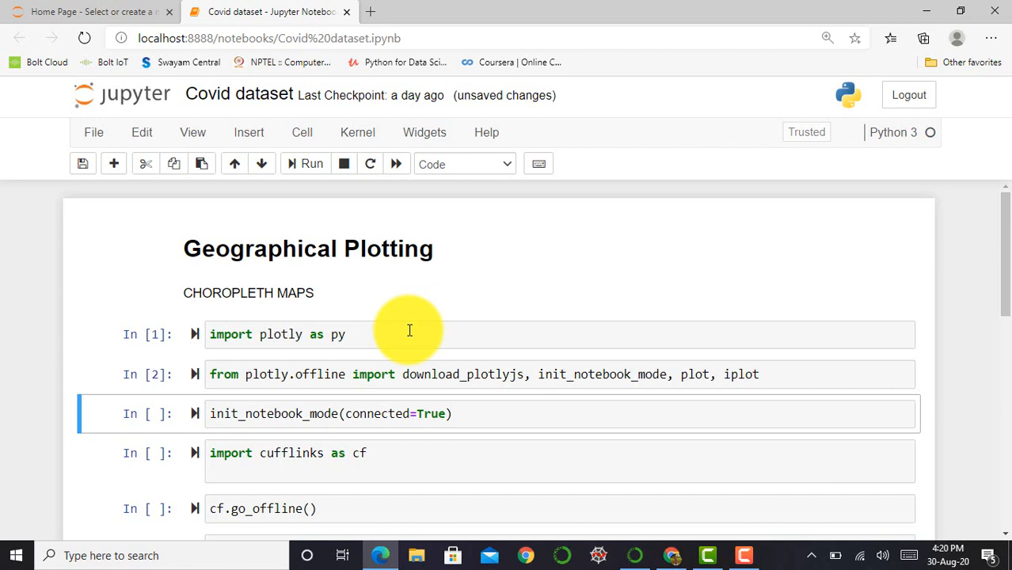
pyautogui.click(310, 163)
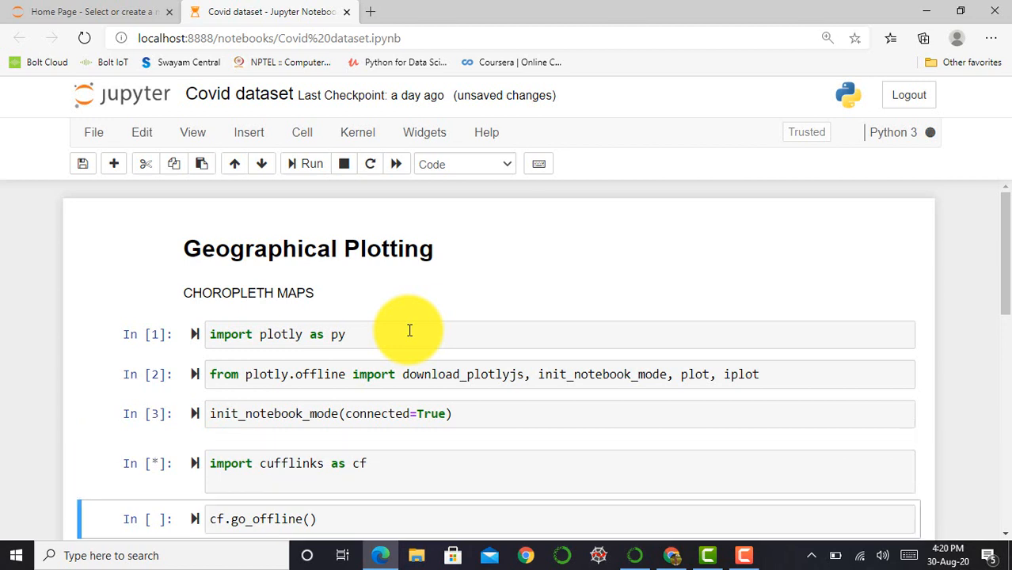
pyautogui.scroll(-3)
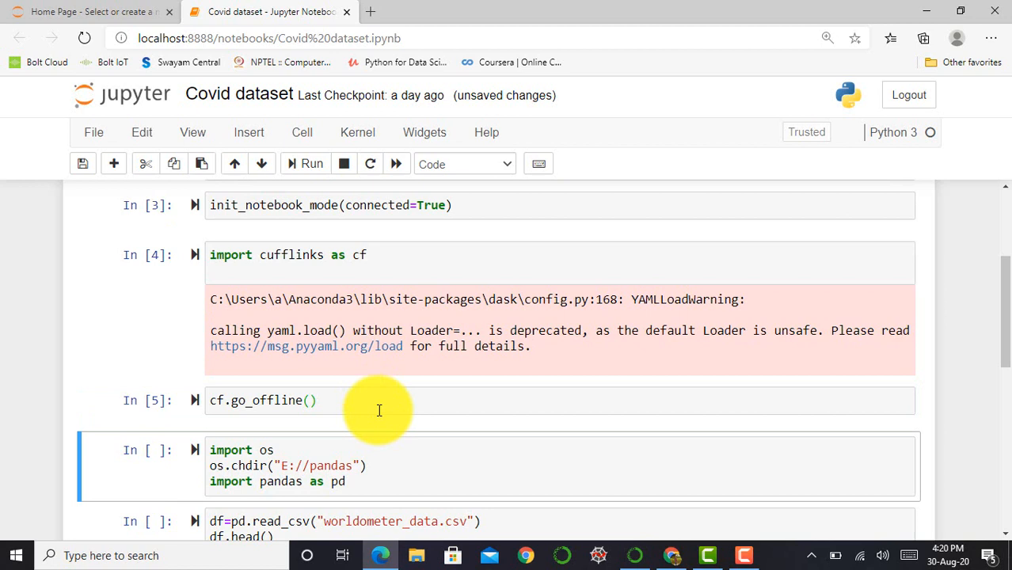
pyautogui.scroll(-3)
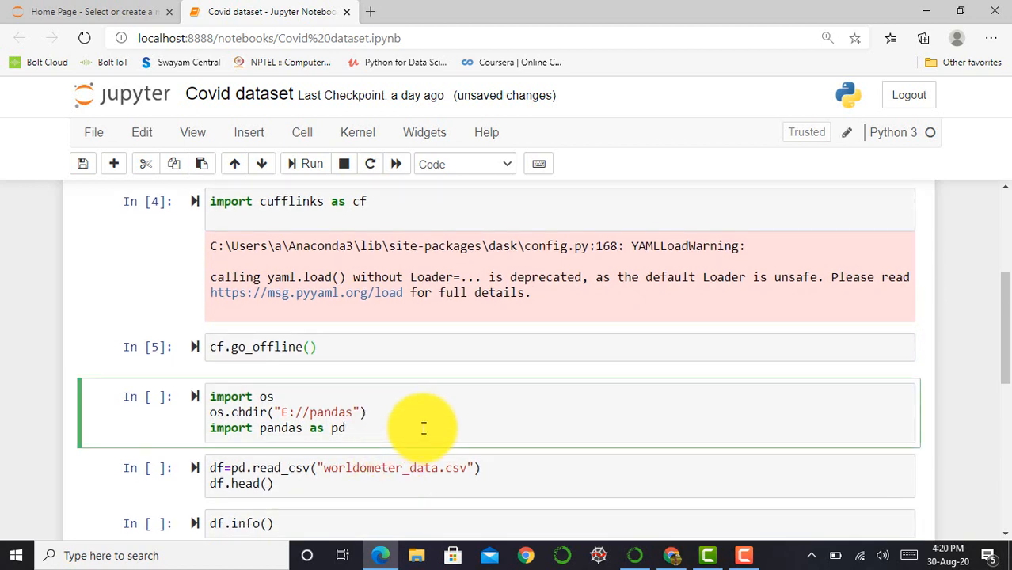
# Step: Run the cell importing os and pandas and changing directory to E://pandas
pyautogui.click(346, 427)
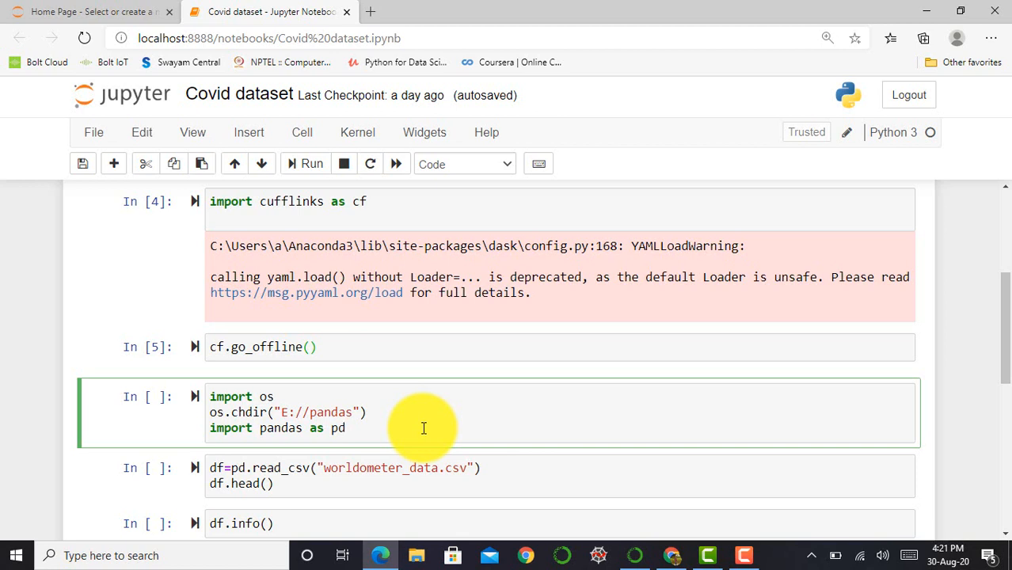
pyautogui.click(345, 428)
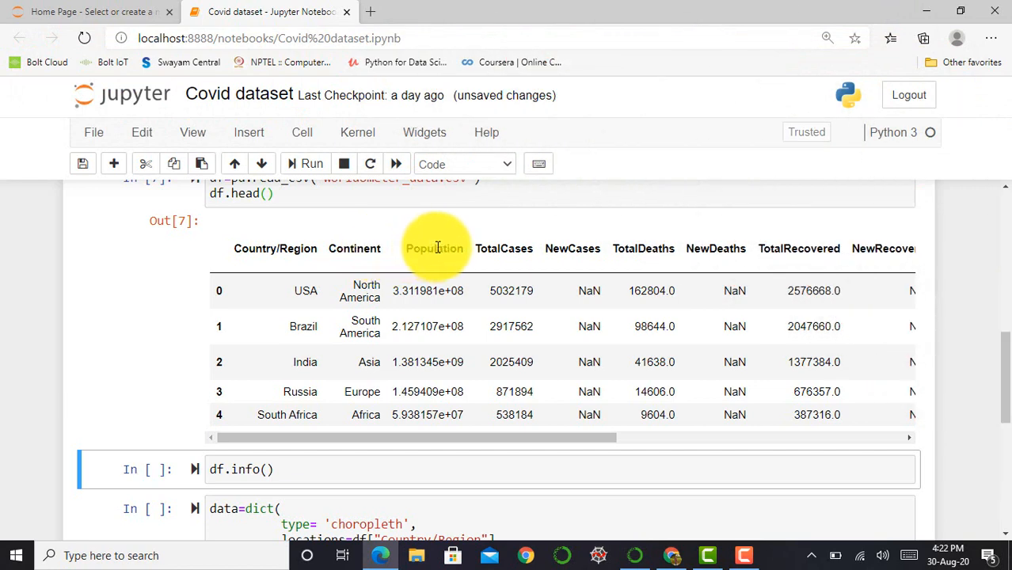
pyautogui.moveTo(521, 241)
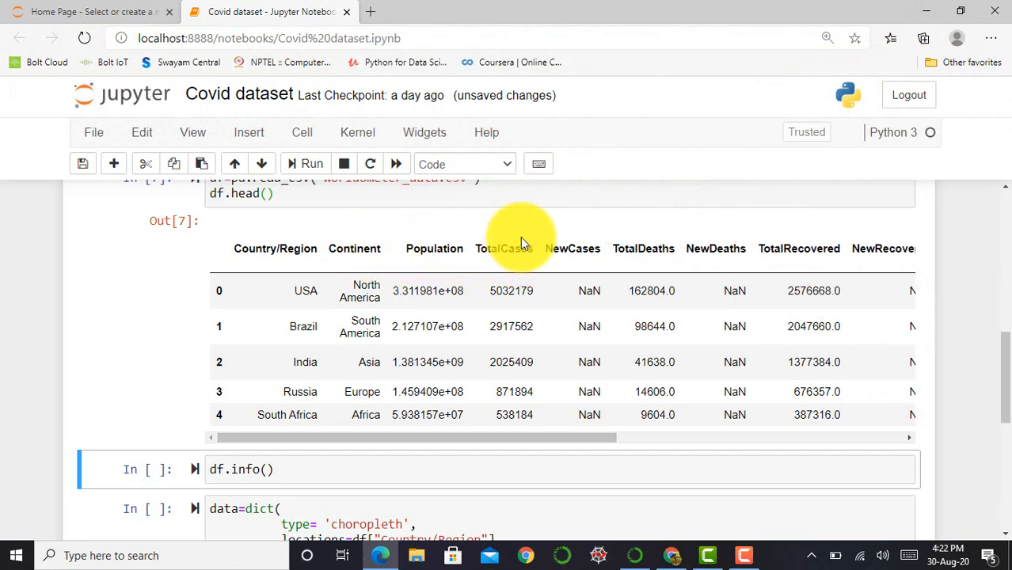
pyautogui.moveTo(605, 254)
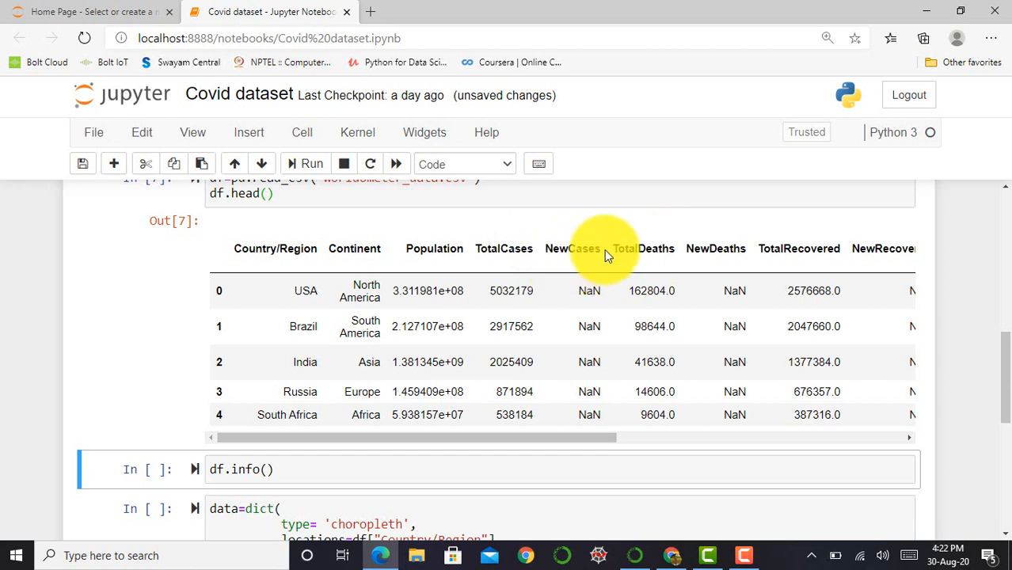
pyautogui.moveTo(640, 257)
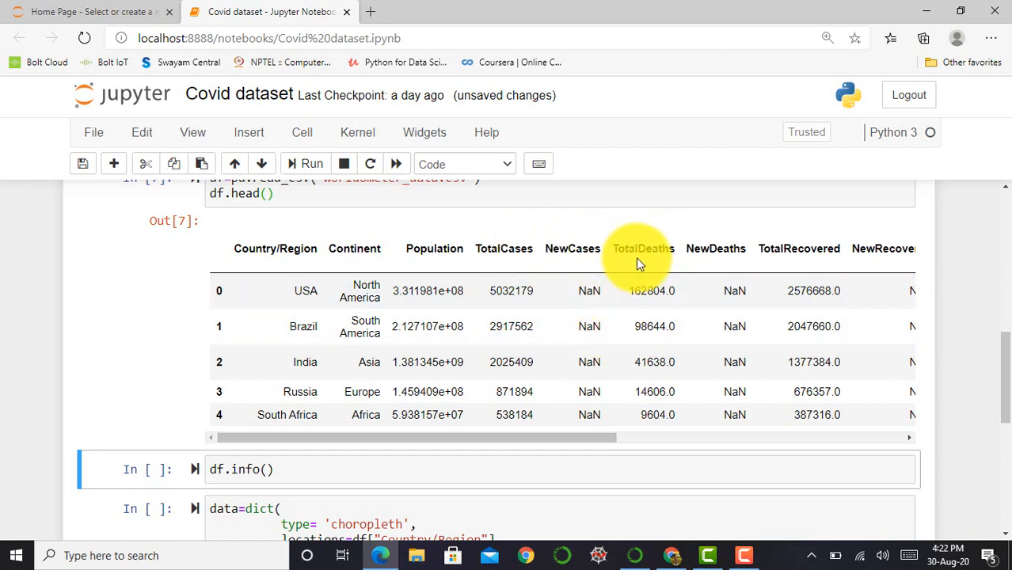
pyautogui.moveTo(752, 266)
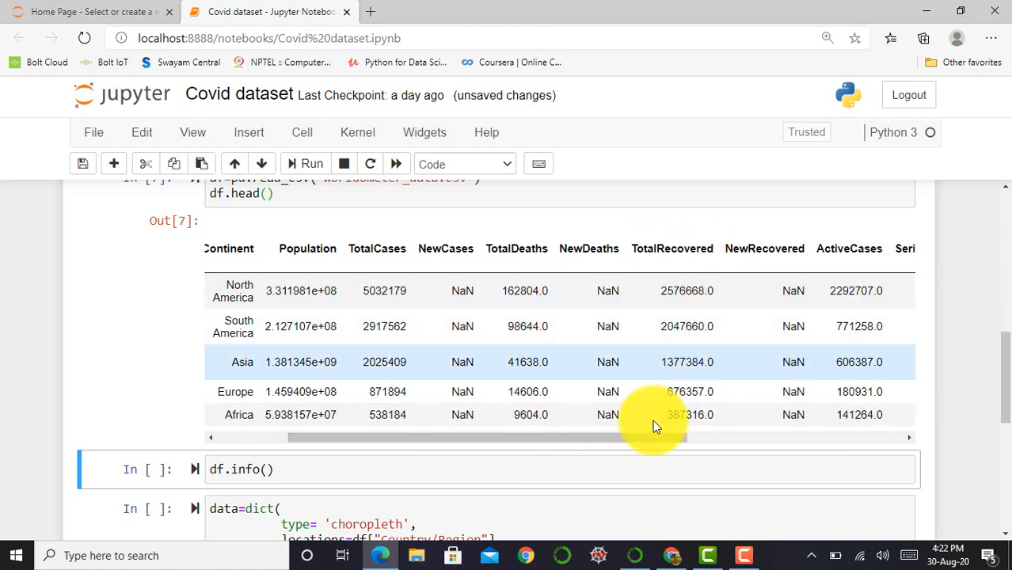
pyautogui.moveTo(652, 437); pyautogui.dragTo(764, 437)
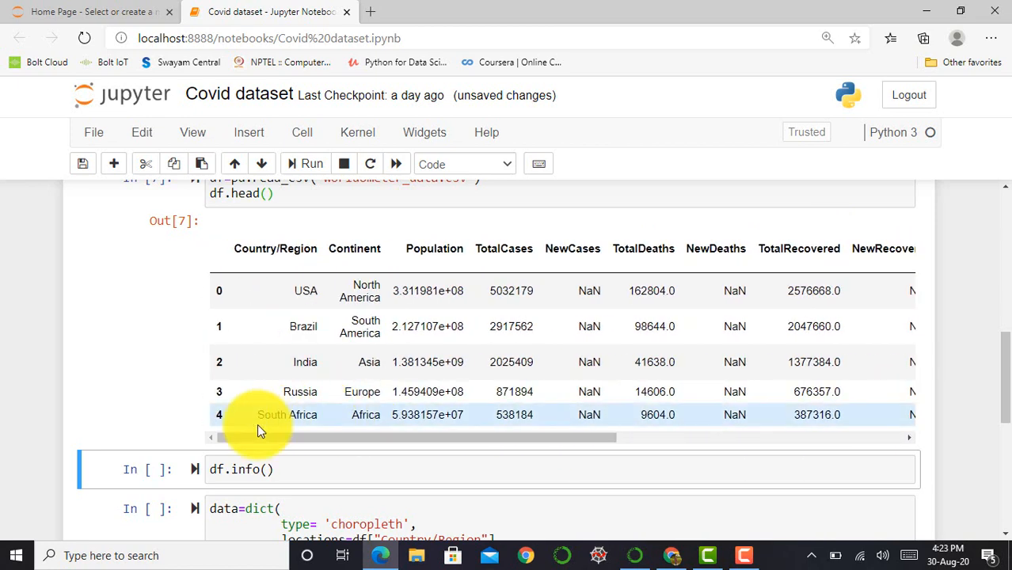
pyautogui.click(317, 469)
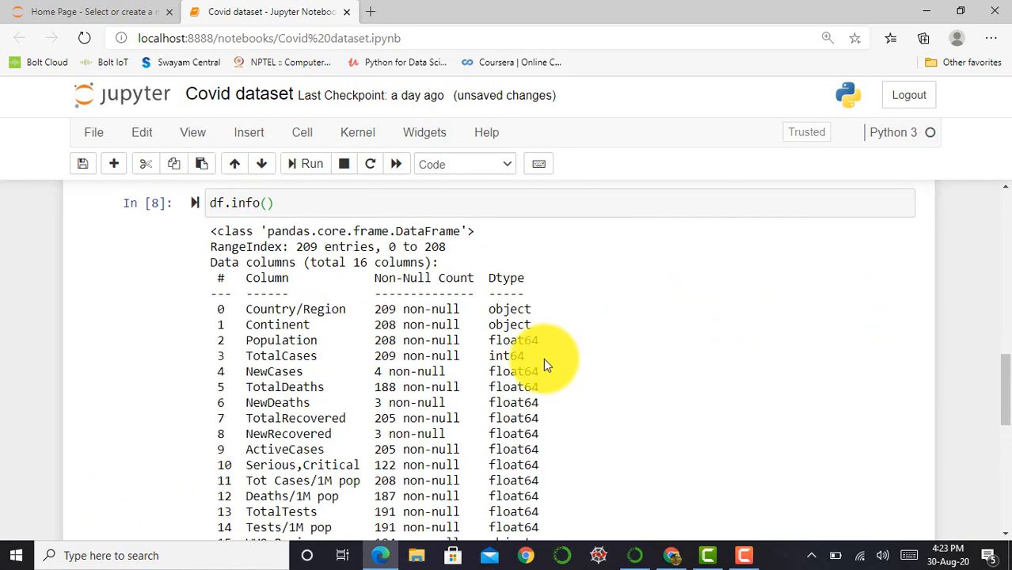
pyautogui.moveTo(325, 245)
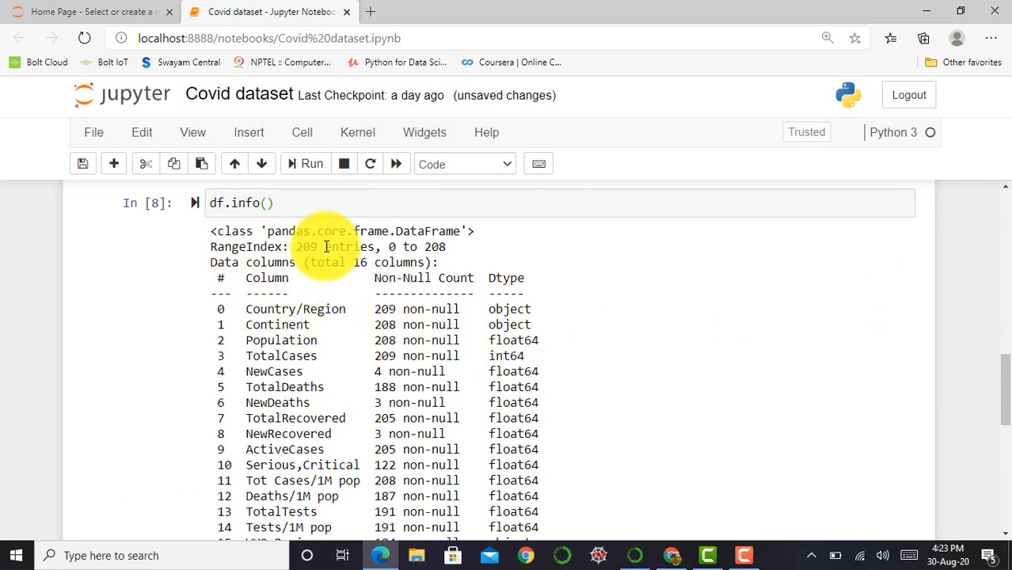
pyautogui.moveTo(505, 272)
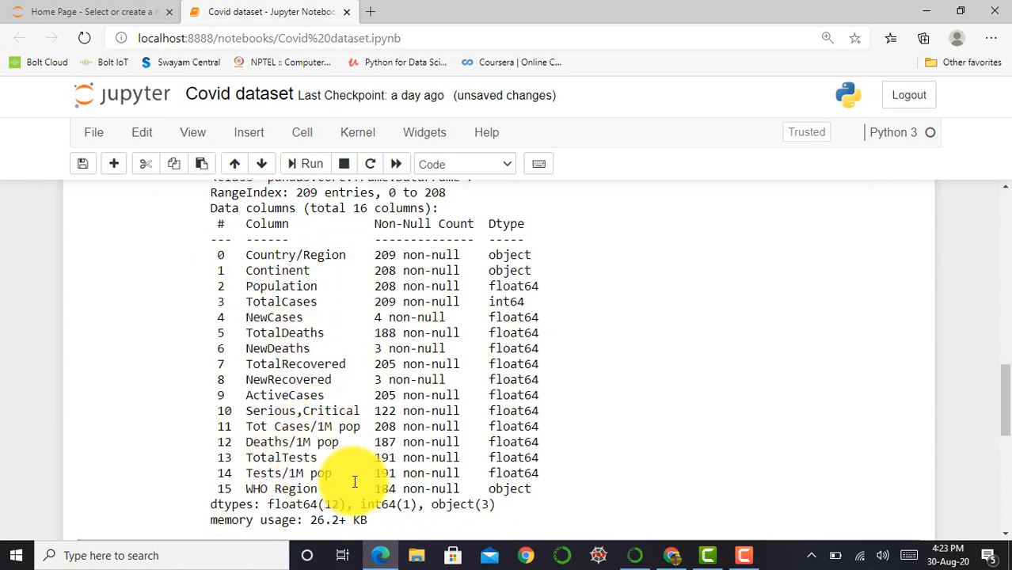
pyautogui.scroll(-3)
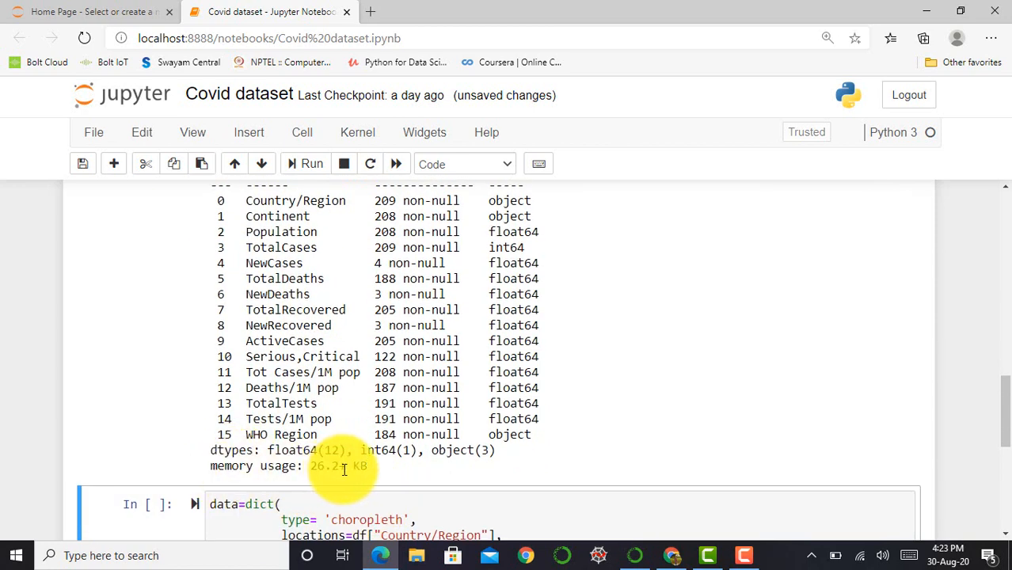
pyautogui.scroll(-3)
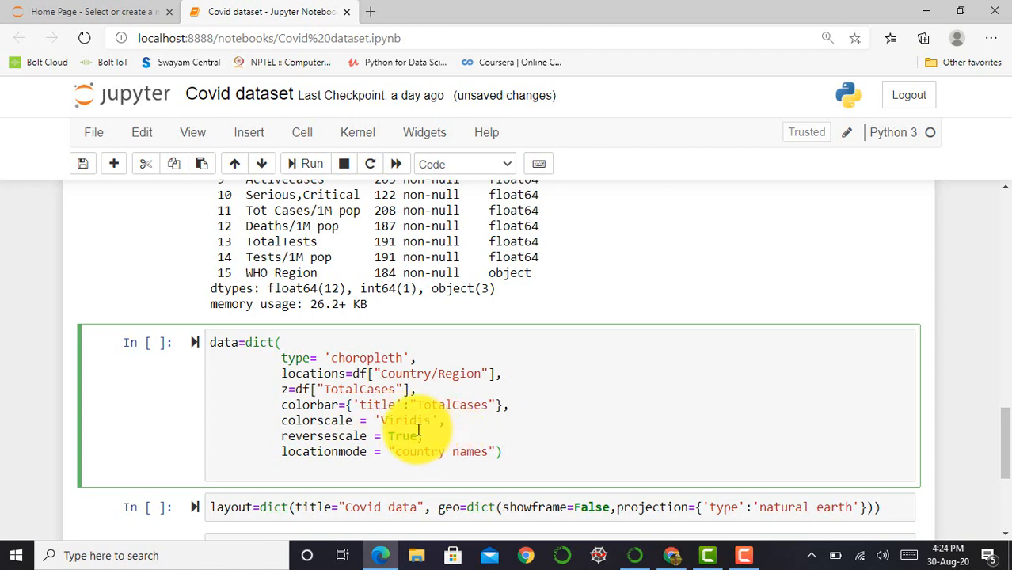
# Step: Select the choropleth data cell mapping TotalCases per country with reversed Viridis scale
pyautogui.click(500, 451)
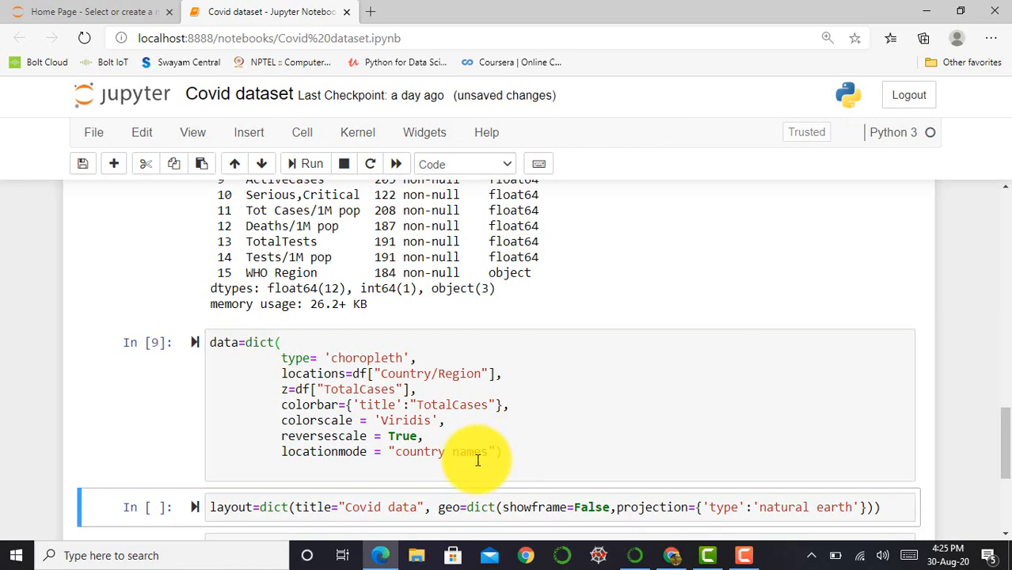
pyautogui.scroll(-3)
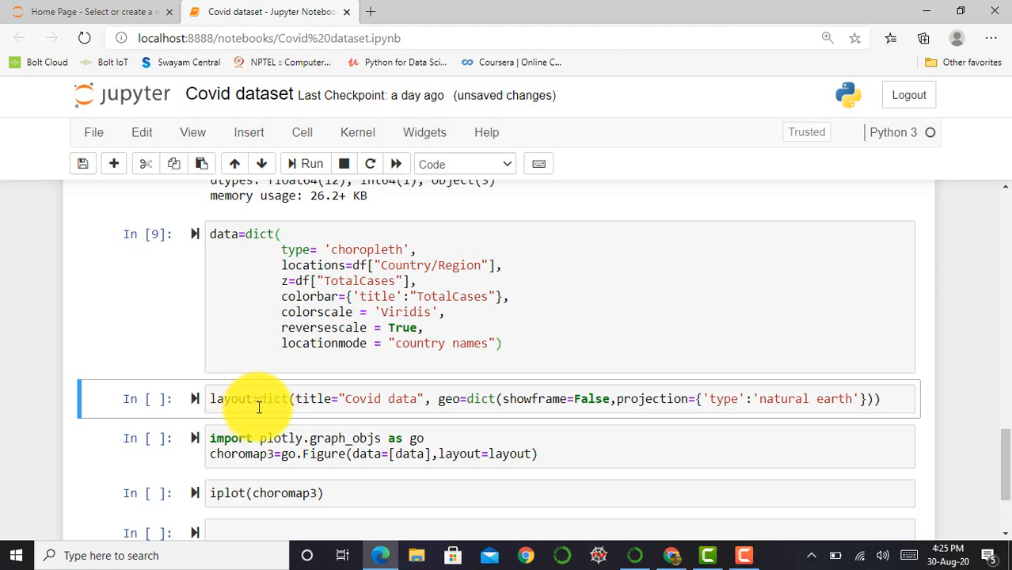
pyautogui.moveTo(330, 405)
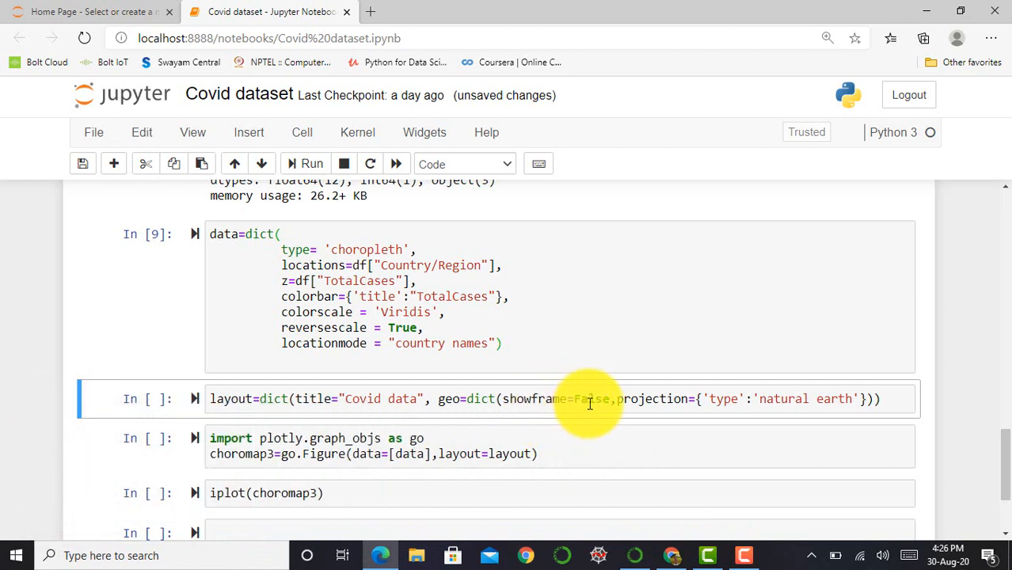
pyautogui.moveTo(723, 409)
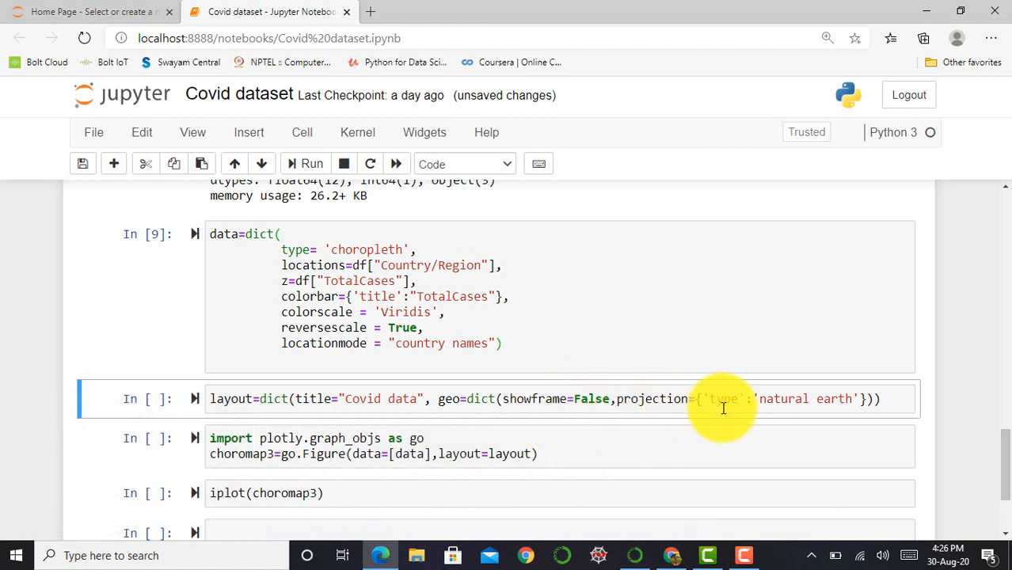
pyautogui.moveTo(871, 402)
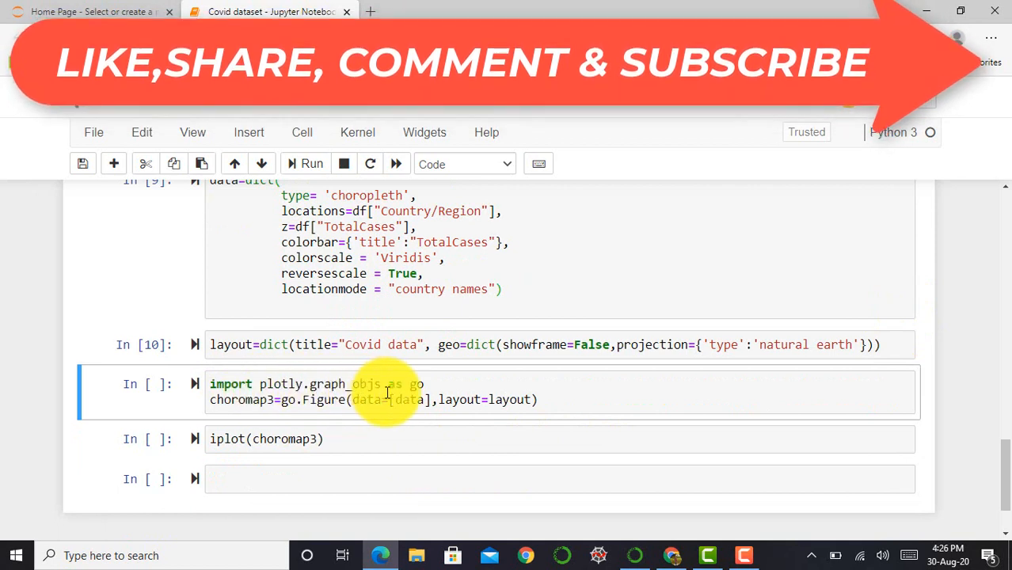
pyautogui.moveTo(364, 415)
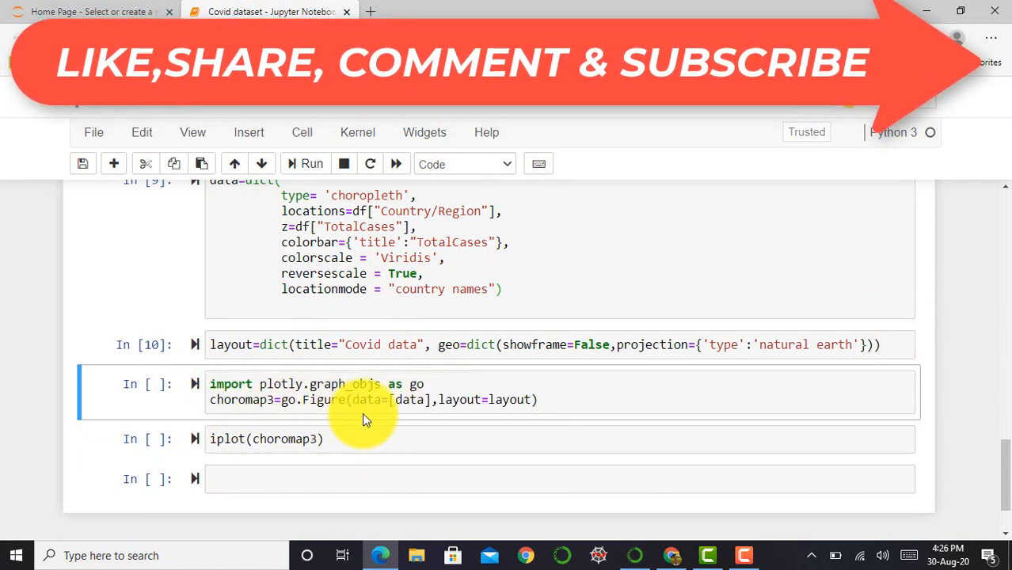
pyautogui.moveTo(556, 406)
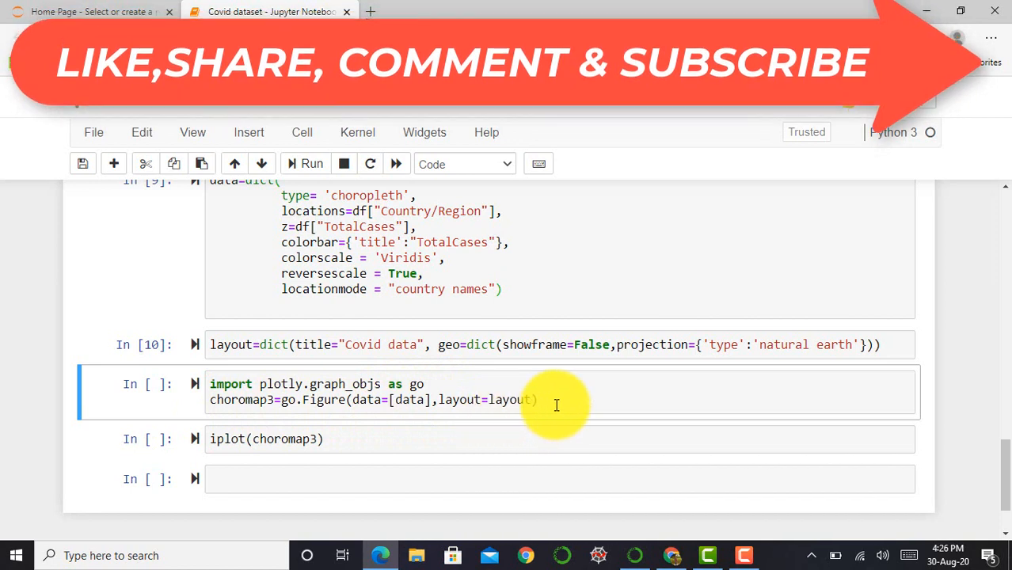
# Step: Run the go.Figure cell and iplot(choromap3) to render the TotalCases world choropleth
pyautogui.click(557, 400)
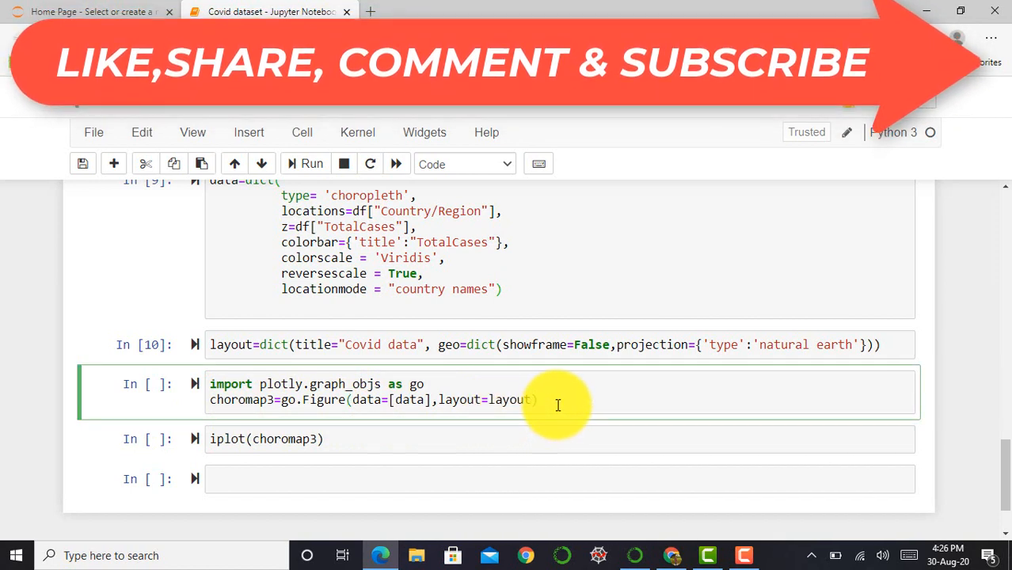
pyautogui.click(311, 163)
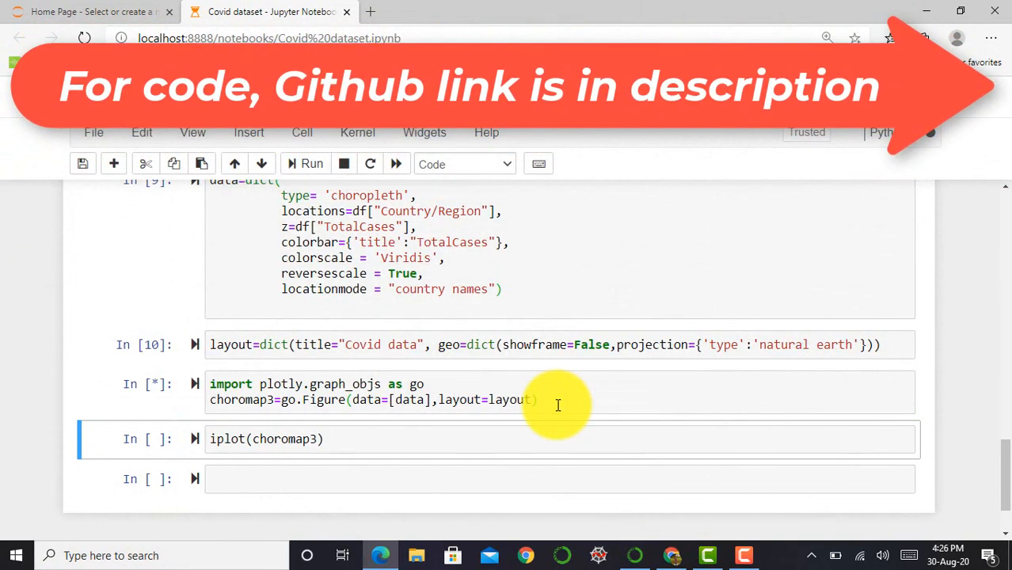
pyautogui.click(312, 163)
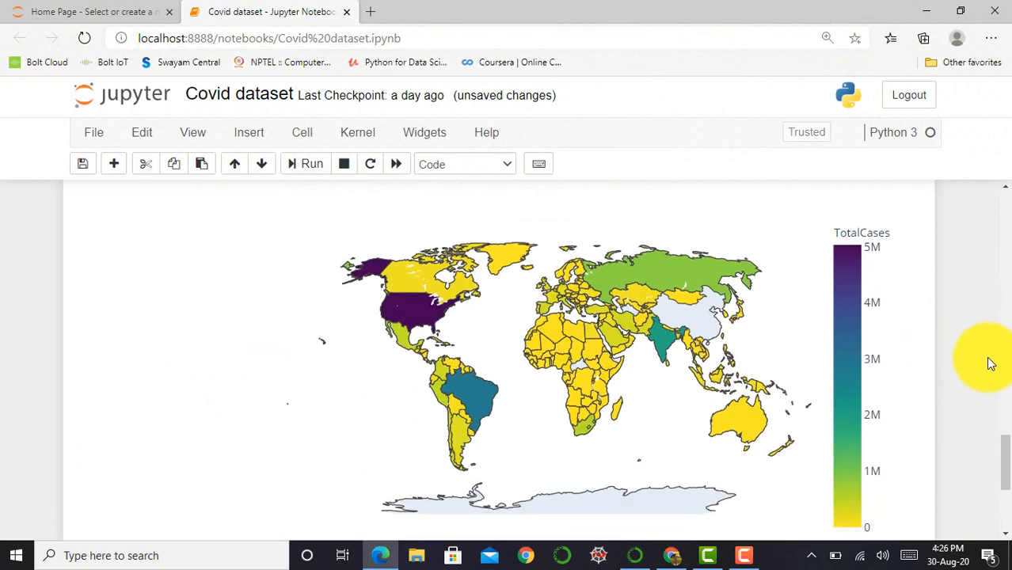
pyautogui.moveTo(618, 335)
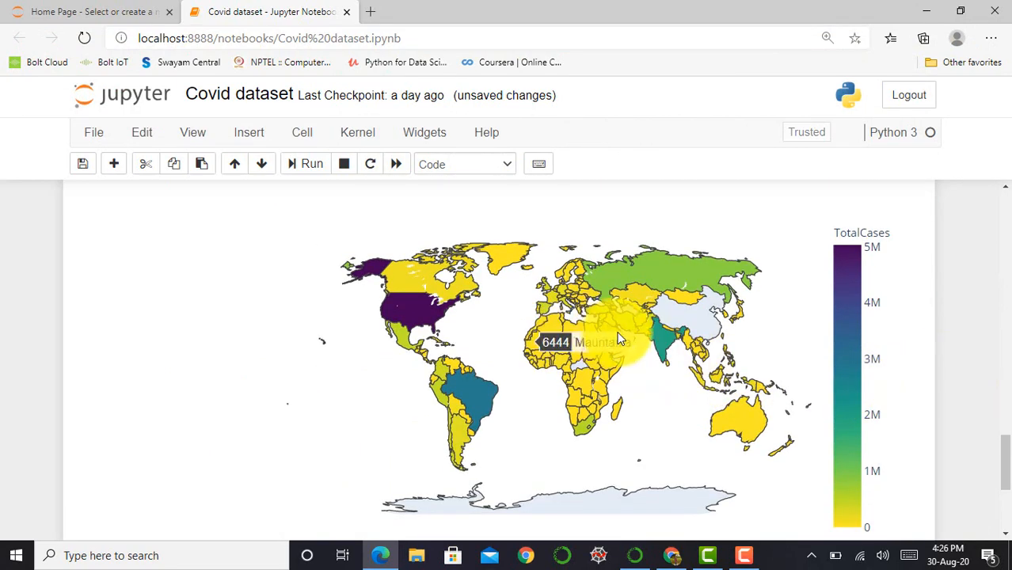
pyautogui.scroll(-3)
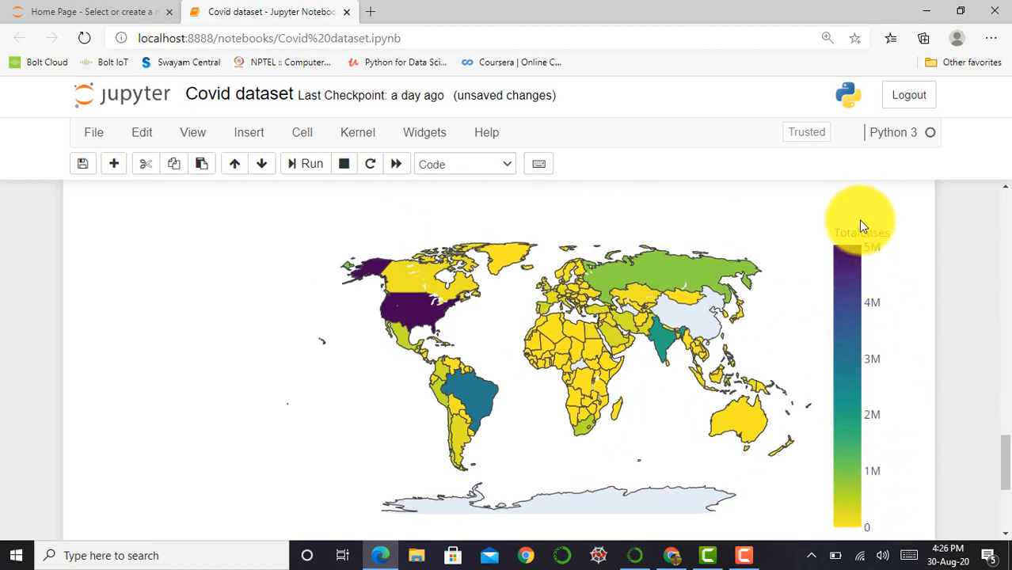
pyautogui.moveTo(911, 341)
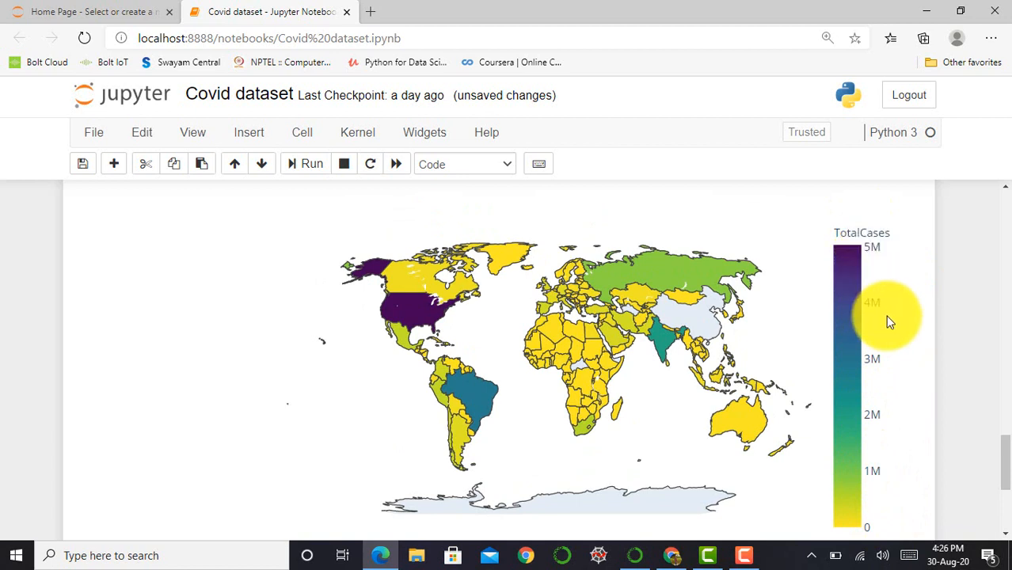
pyautogui.scroll(-3)
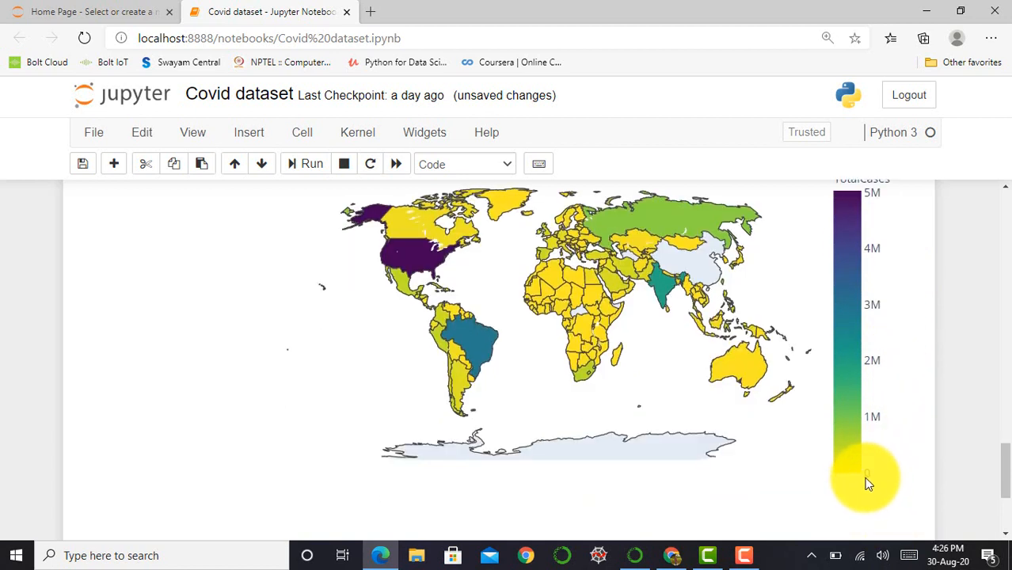
pyautogui.moveTo(758, 372)
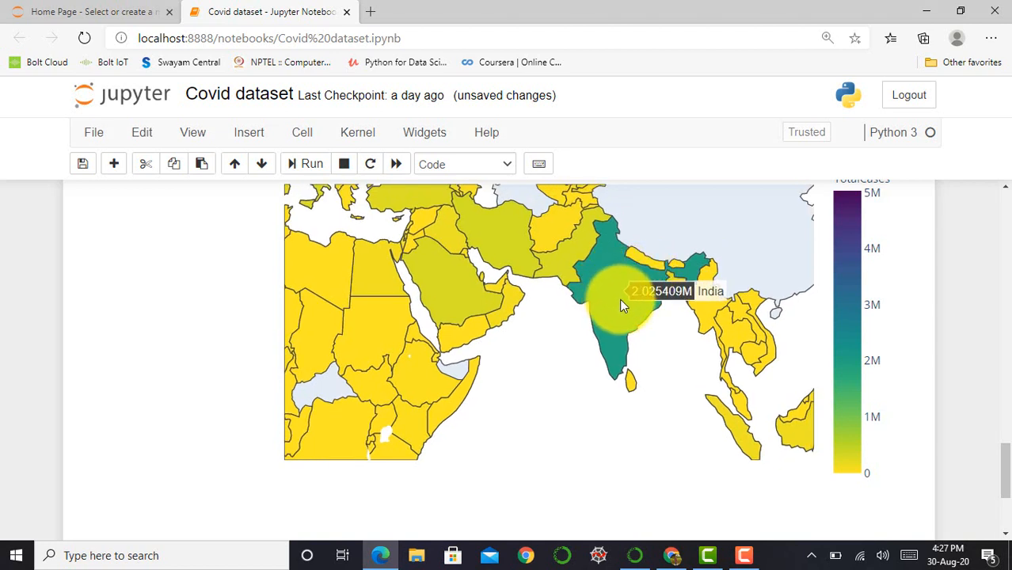
pyautogui.moveTo(628, 314)
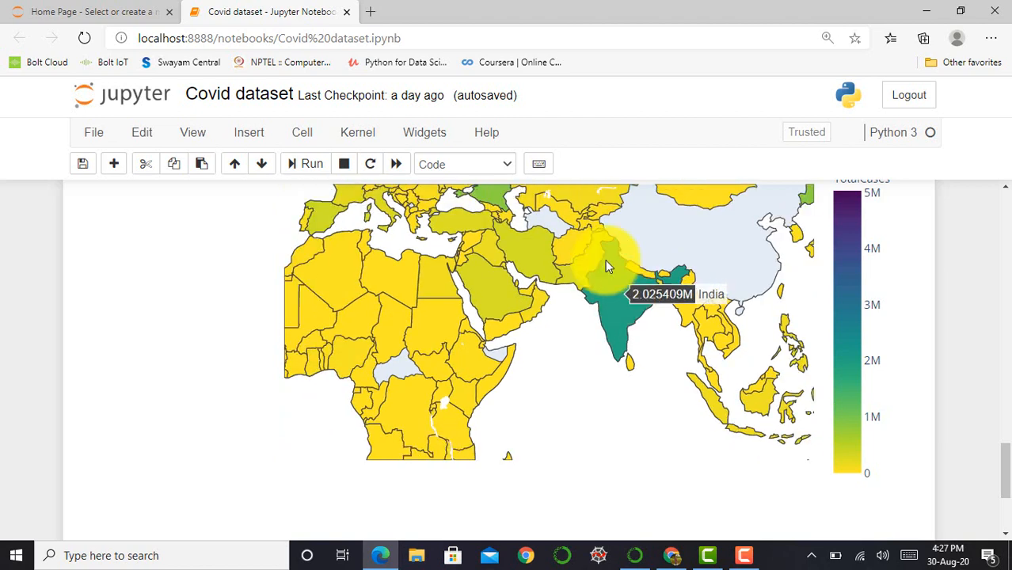
pyautogui.moveTo(592, 285)
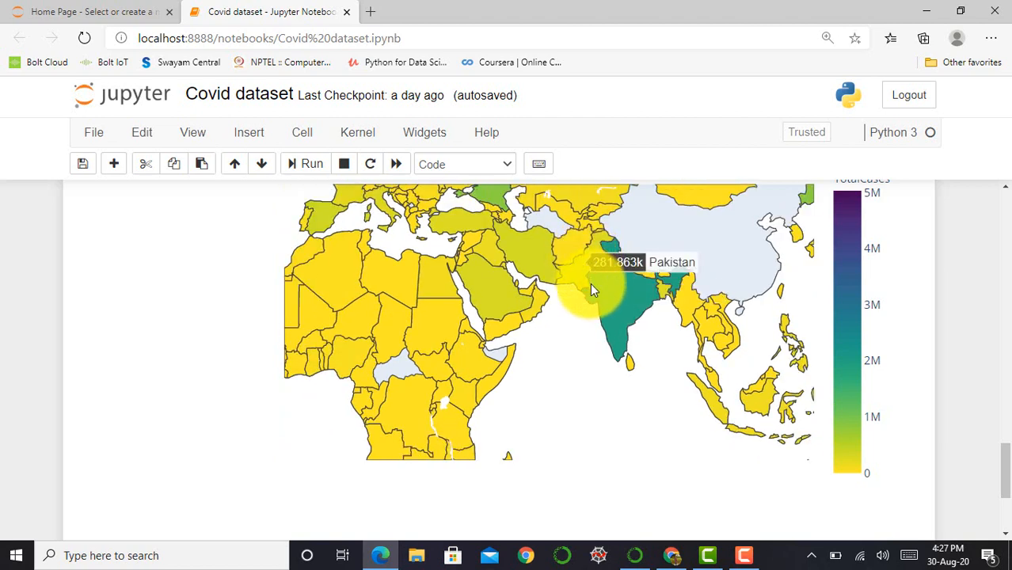
pyautogui.moveTo(602, 314)
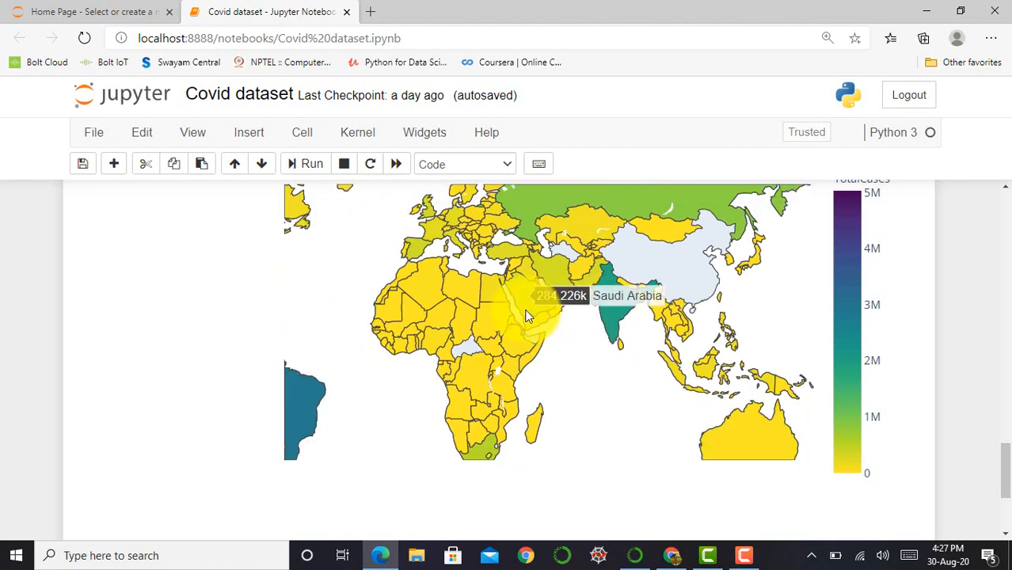
pyautogui.moveTo(483, 323)
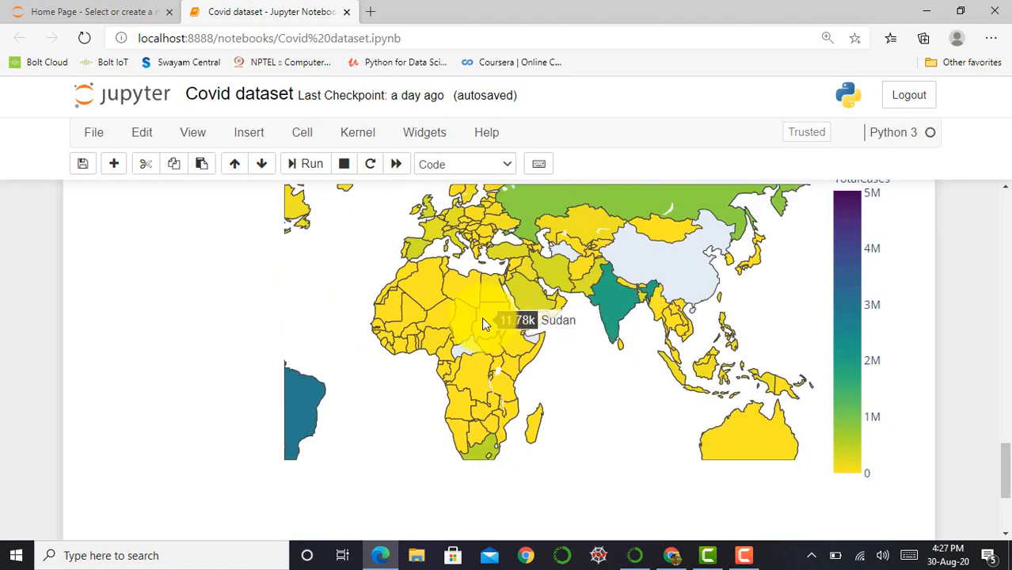
pyautogui.moveTo(495, 327)
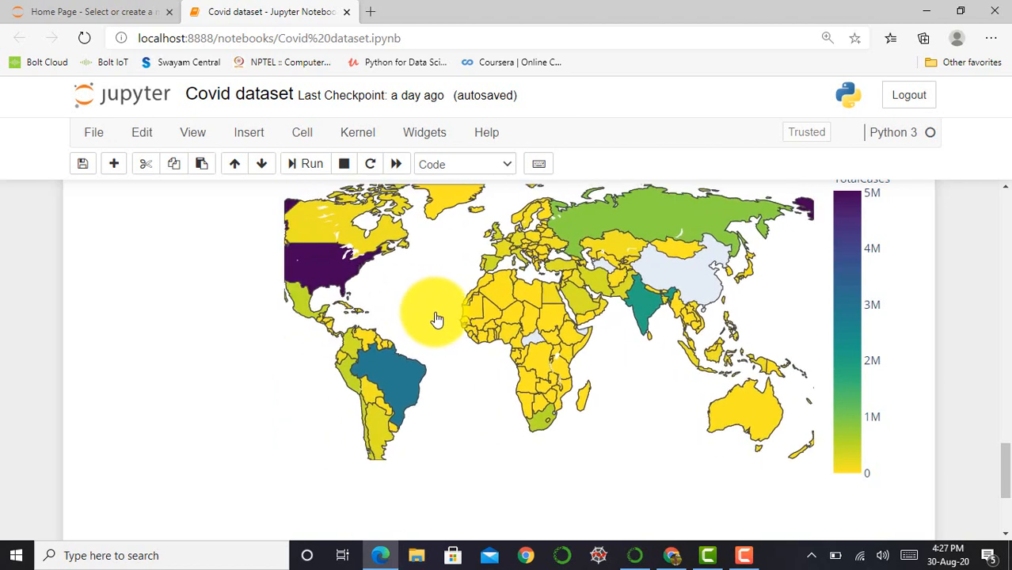
pyautogui.moveTo(341, 273)
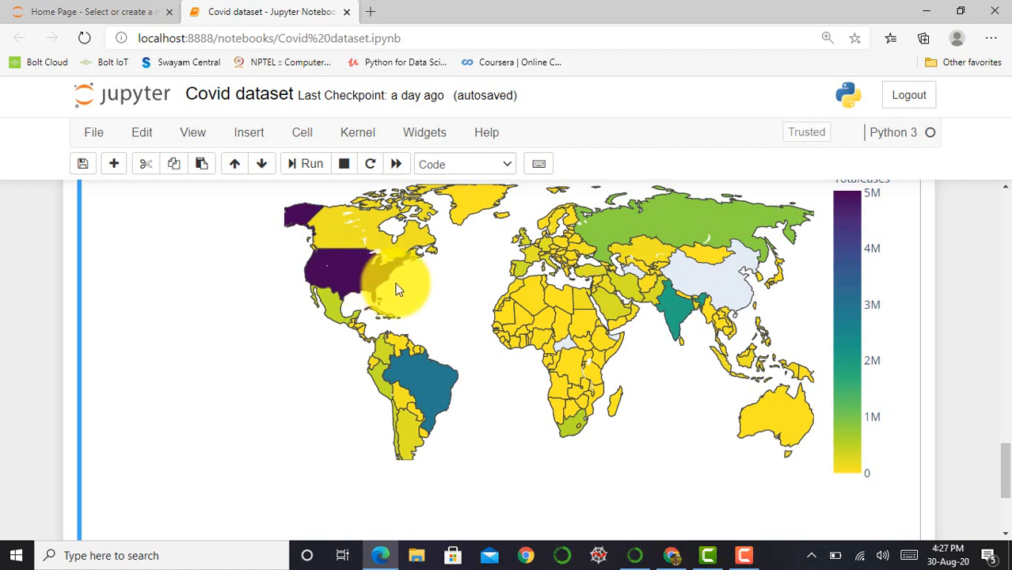
pyautogui.moveTo(373, 282)
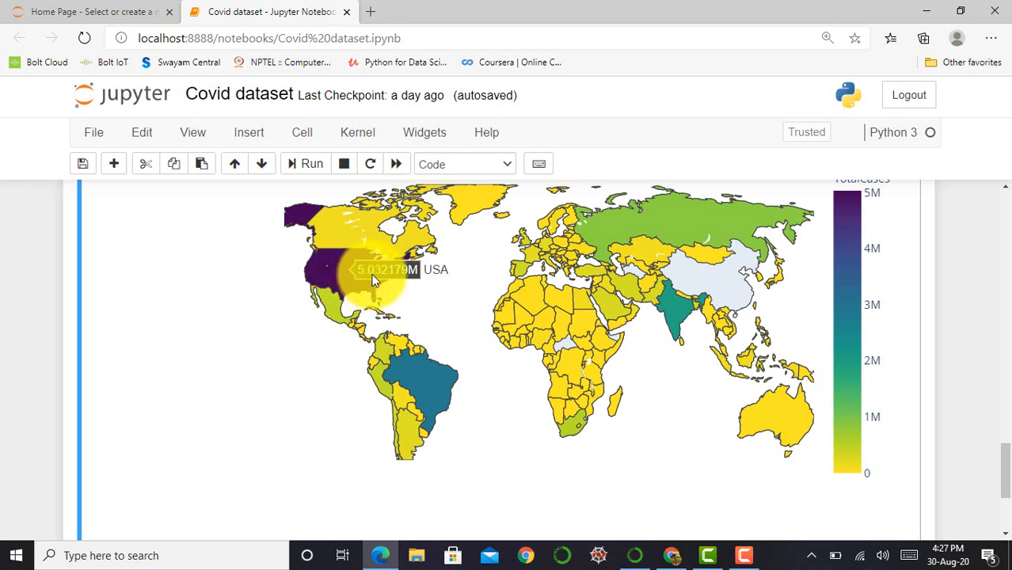
pyautogui.moveTo(427, 399)
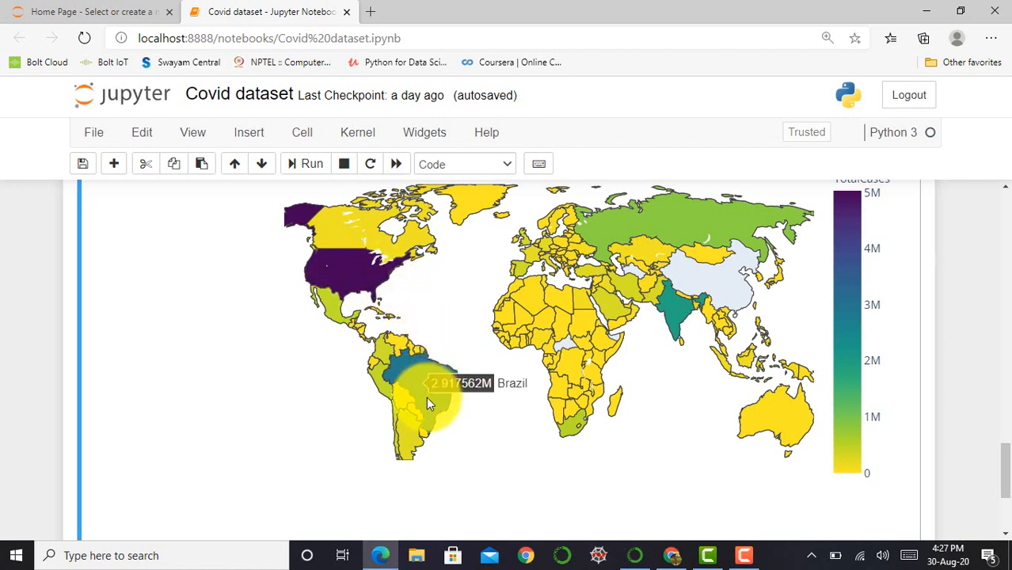
pyautogui.moveTo(557, 324)
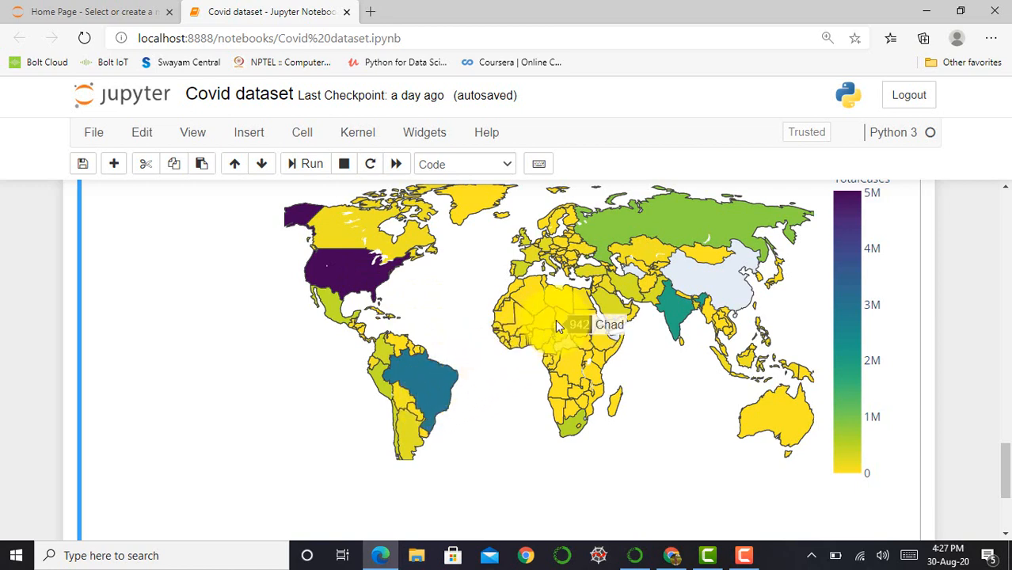
pyautogui.moveTo(681, 225)
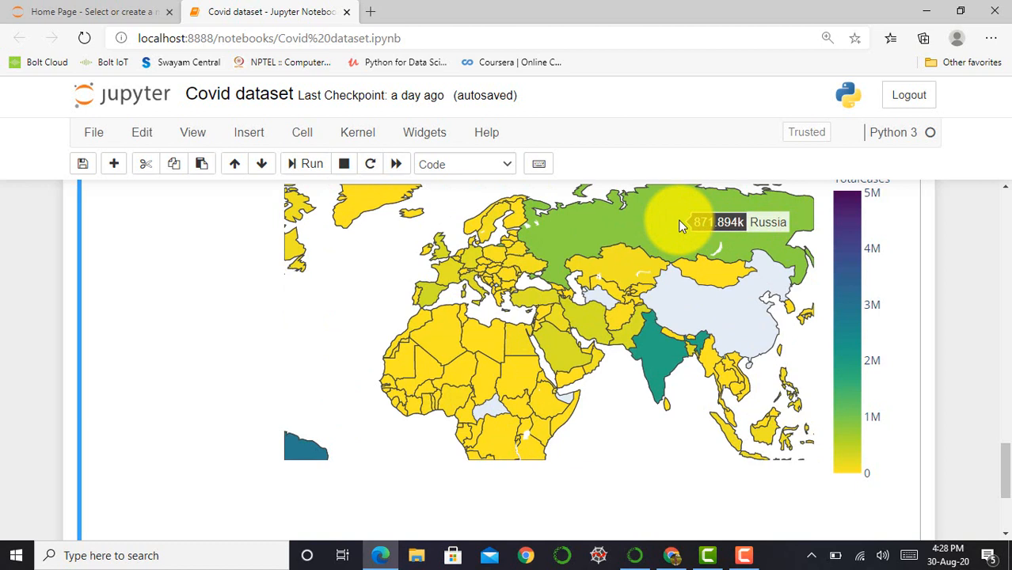
pyautogui.moveTo(665, 225)
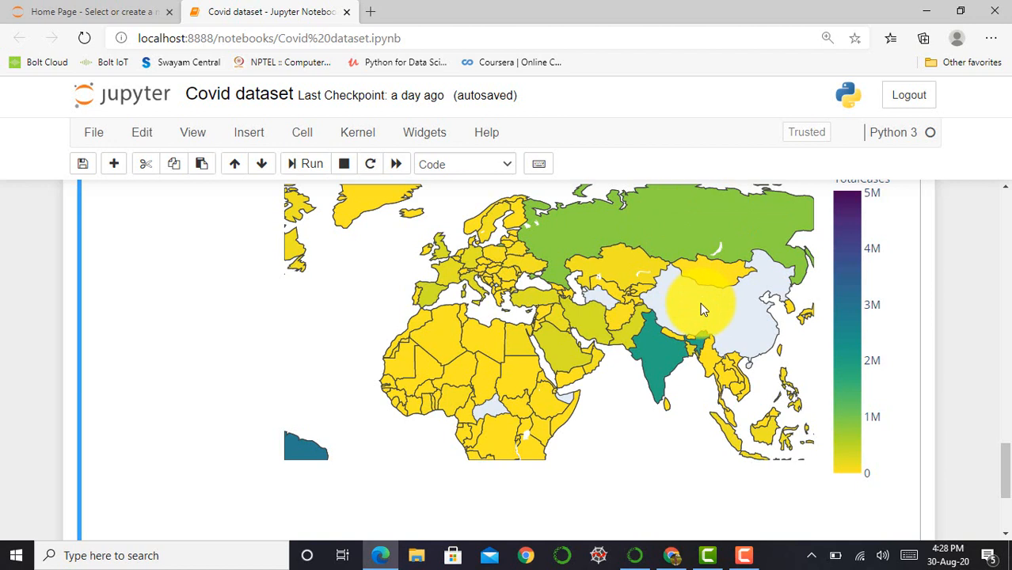
pyautogui.moveTo(673, 277)
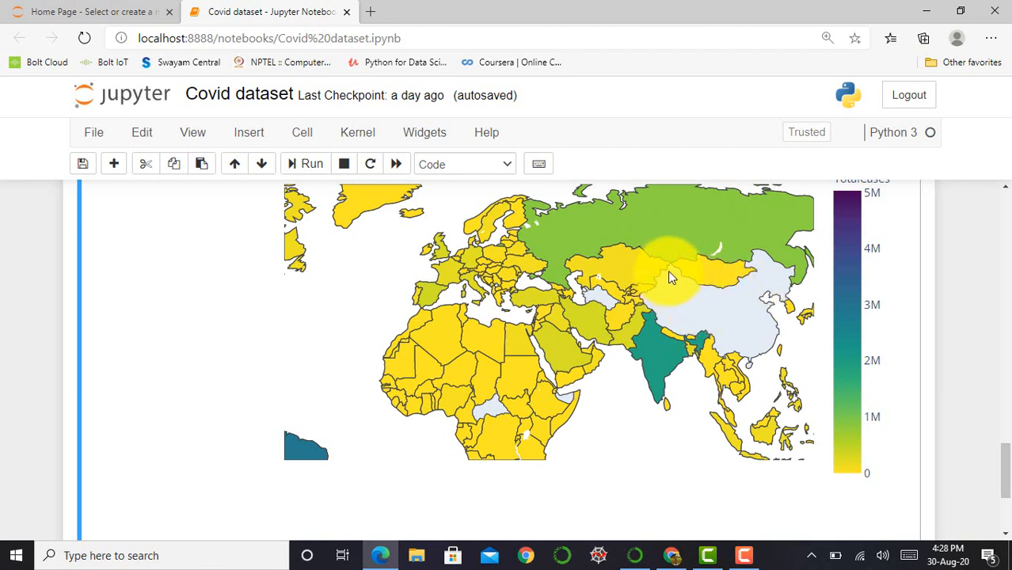
pyautogui.moveTo(732, 342)
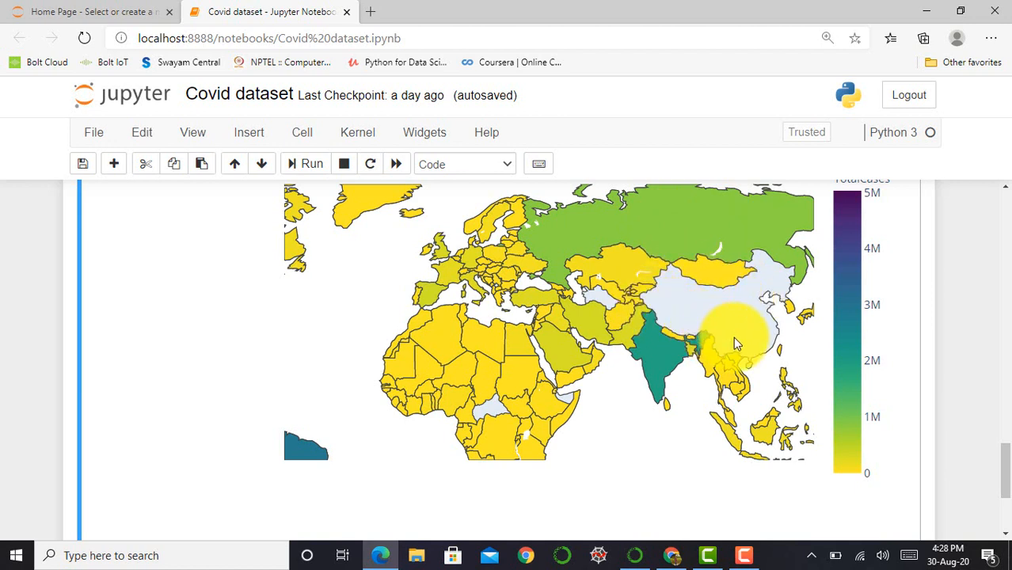
pyautogui.moveTo(752, 293)
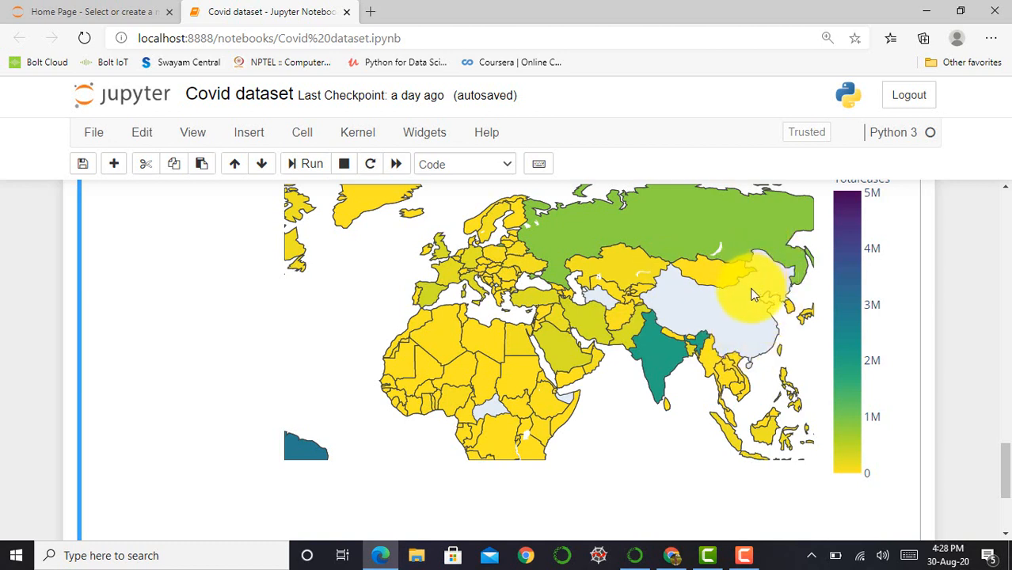
pyautogui.moveTo(697, 328)
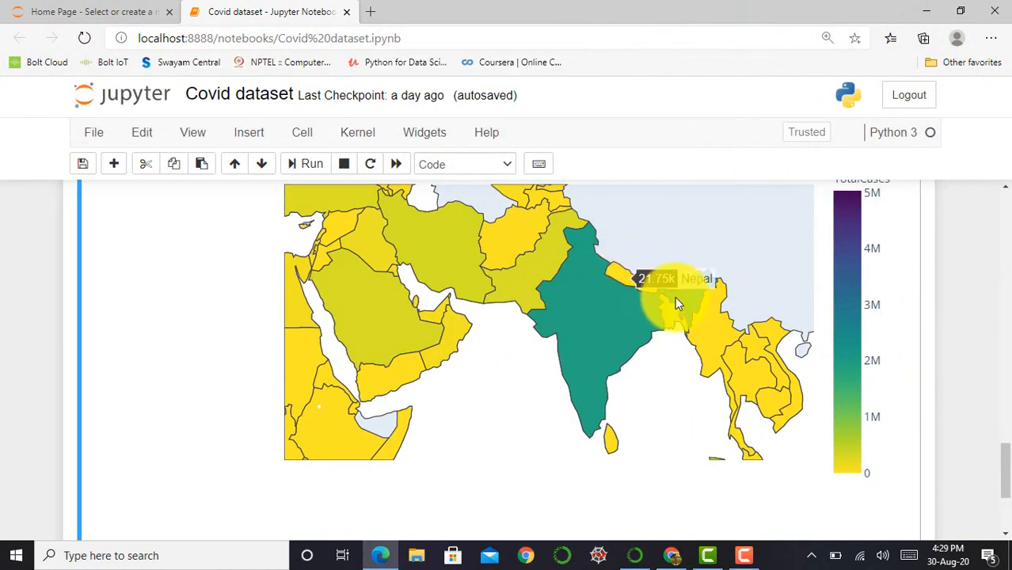
pyautogui.moveTo(713, 352)
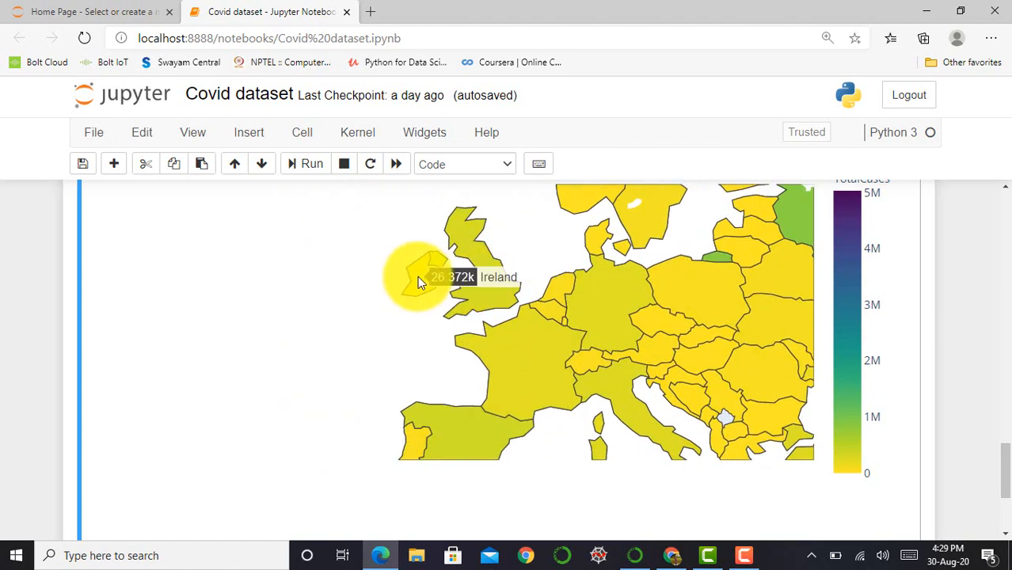
pyautogui.moveTo(519, 342)
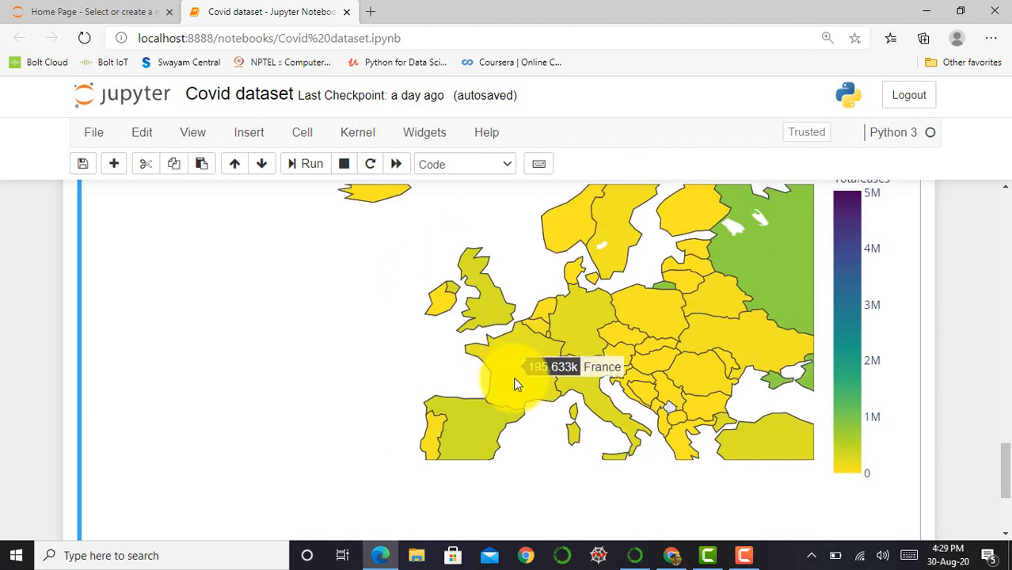
pyautogui.moveTo(520, 381)
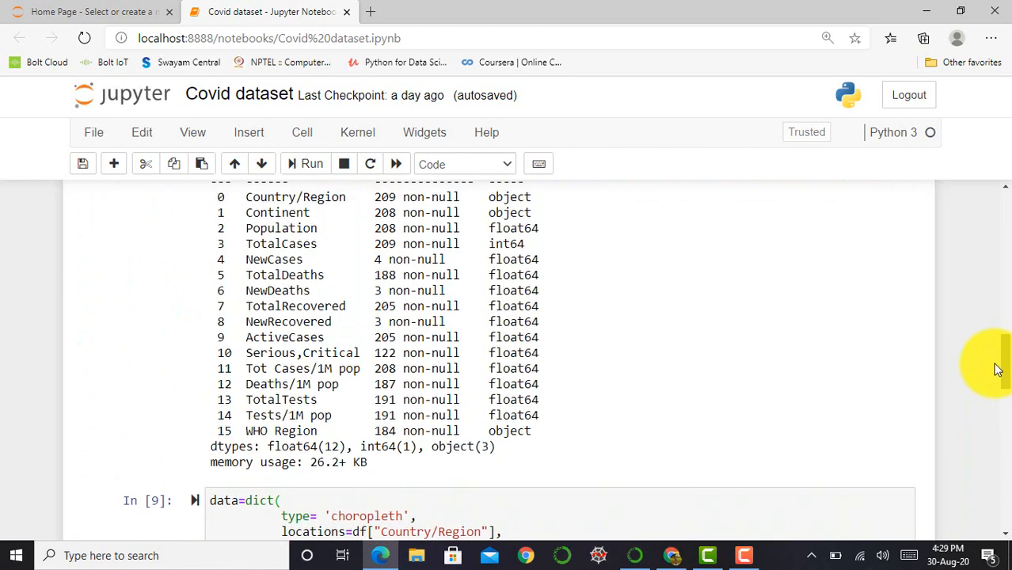
# Step: Change the map's z values from TotalCases to TotalDeaths and rerun the data cell
pyautogui.scroll(-3)
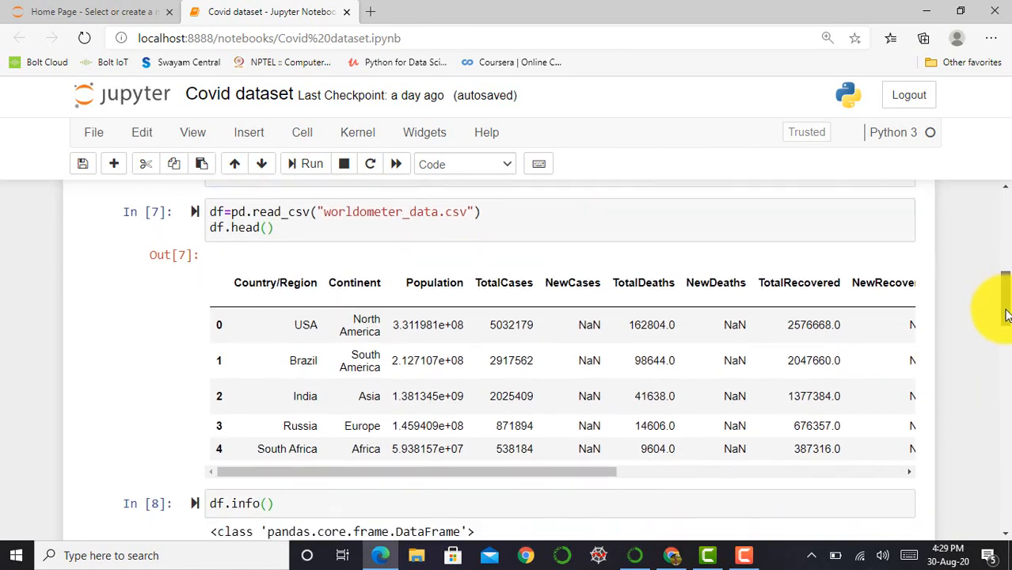
pyautogui.scroll(-3)
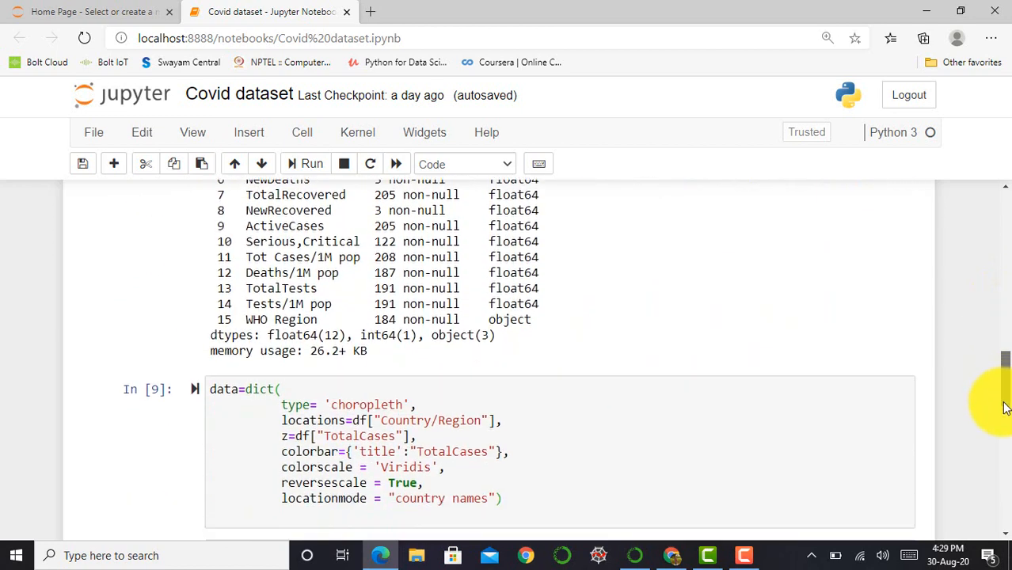
pyautogui.scroll(-3)
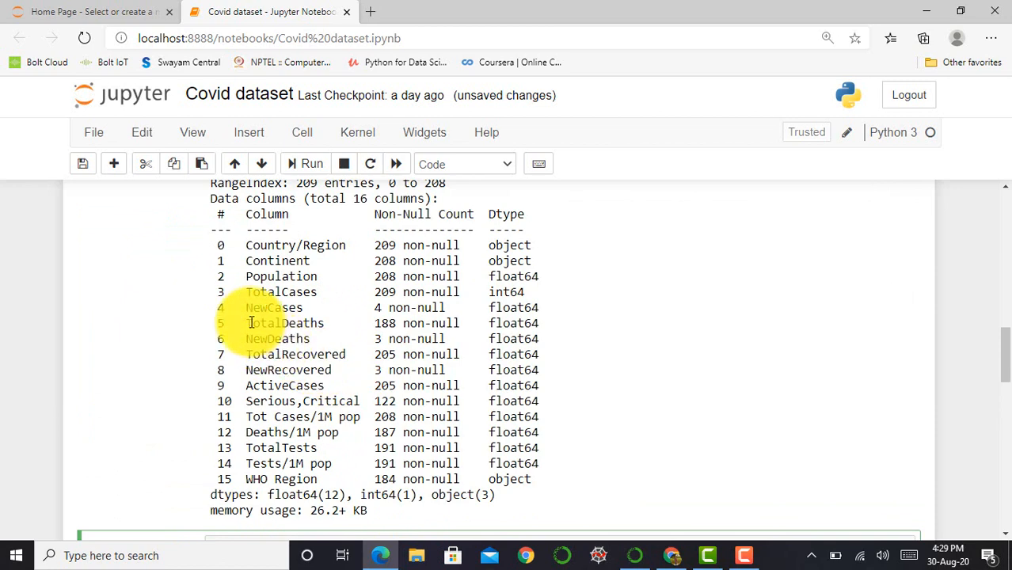
pyautogui.doubleClick(284, 323)
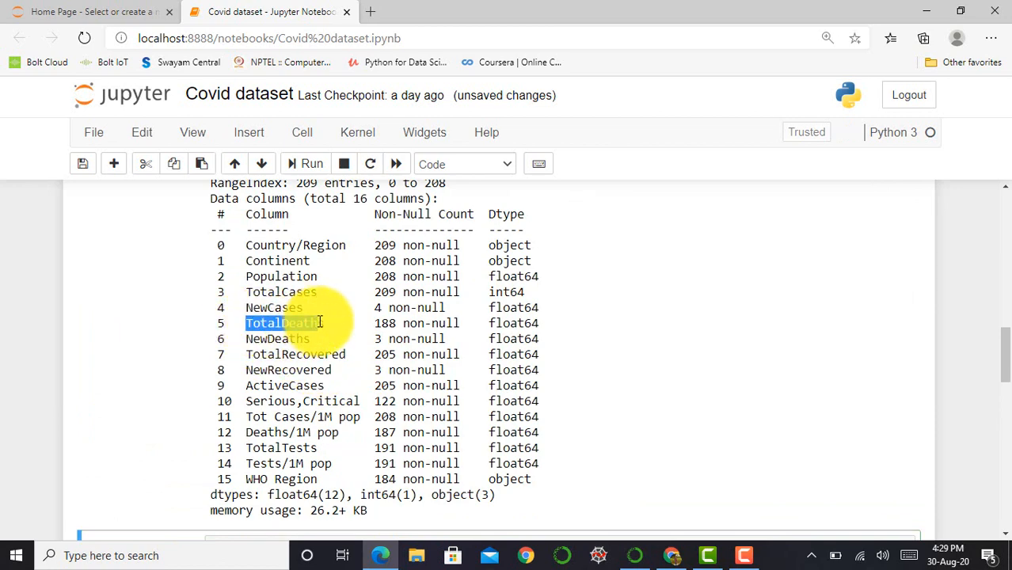
pyautogui.doubleClick(285, 323)
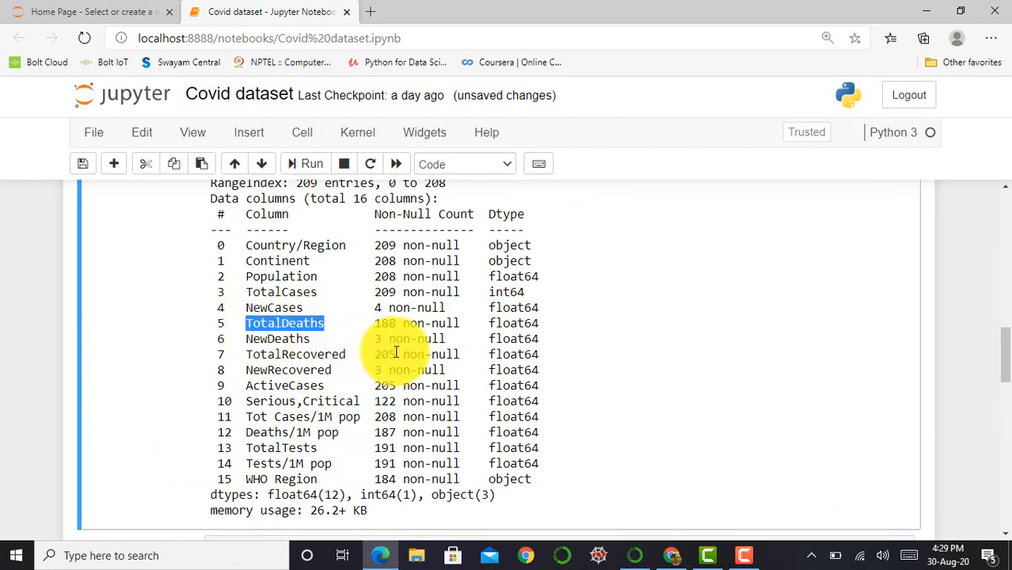
pyautogui.scroll(-3)
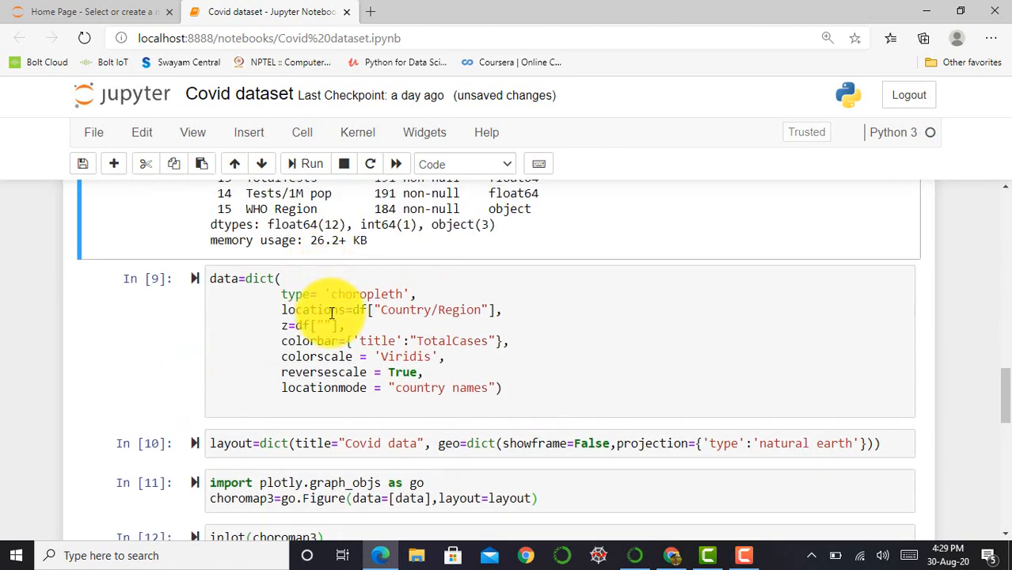
pyautogui.write('TotalDeaths')
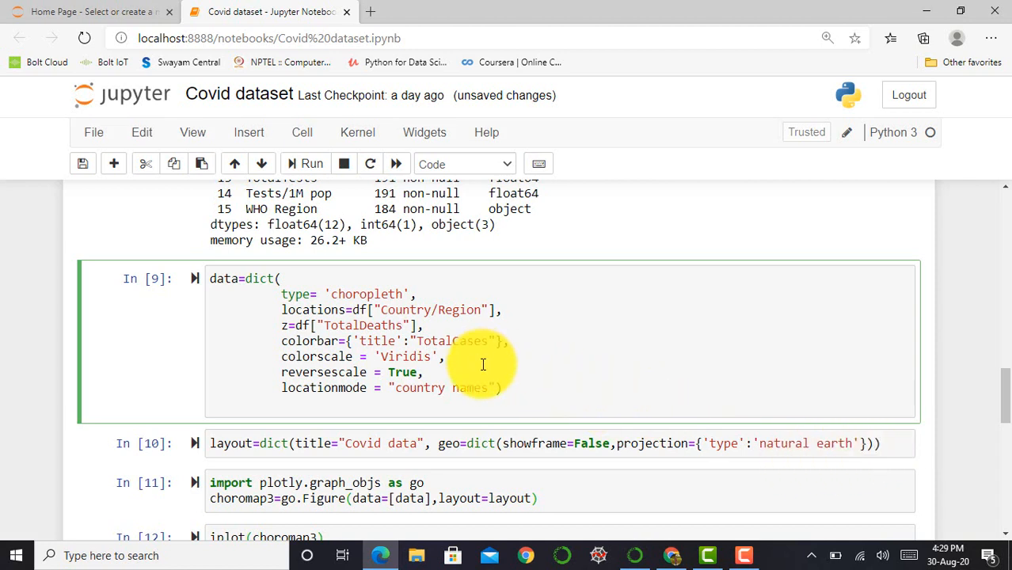
pyautogui.press('shift+enter')
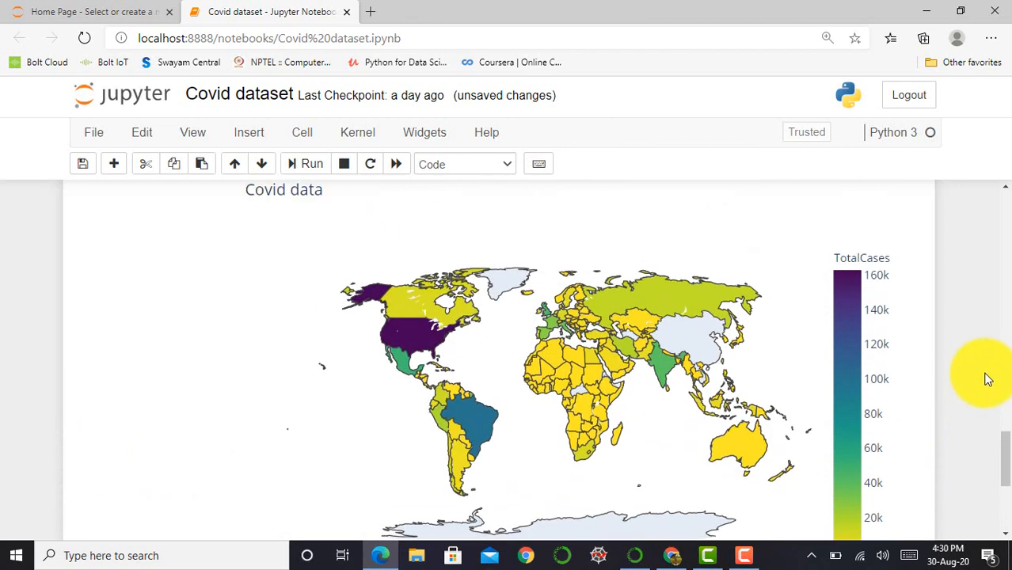
# Step: Scroll through the re-rendered TotalDeaths choropleth with its scale up to 160k
pyautogui.scroll(-3)
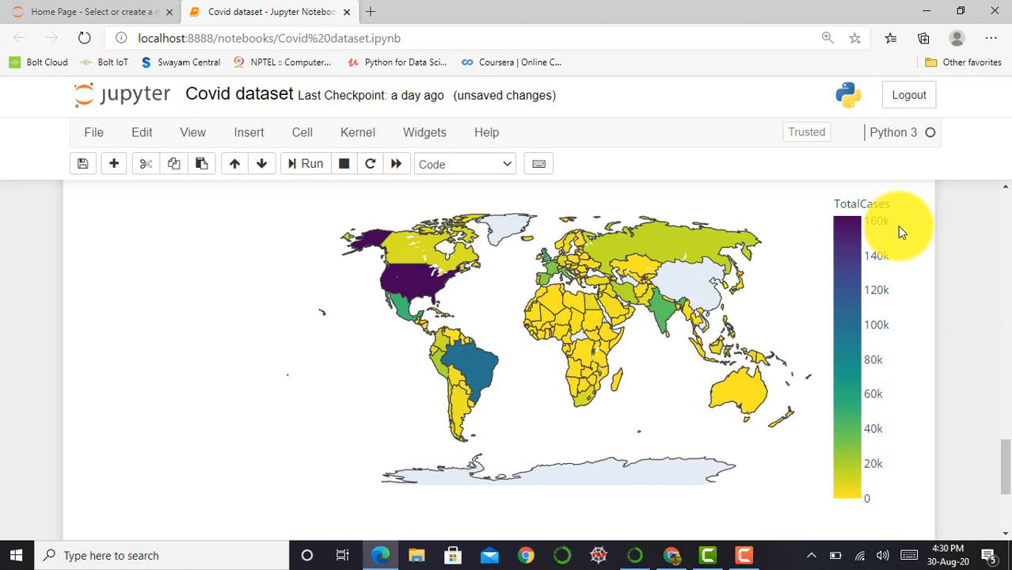
pyautogui.moveTo(745, 346)
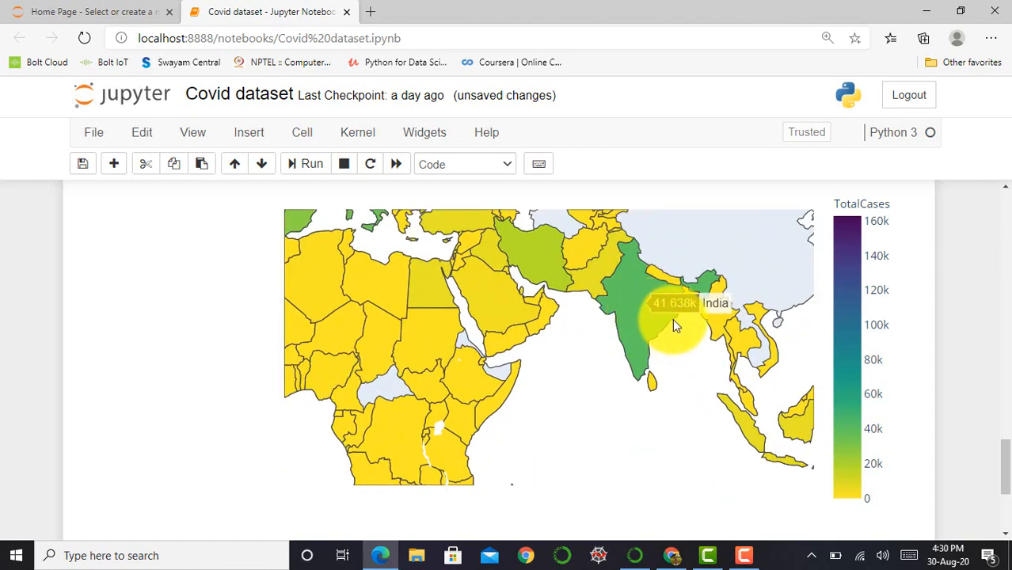
pyautogui.moveTo(647, 323)
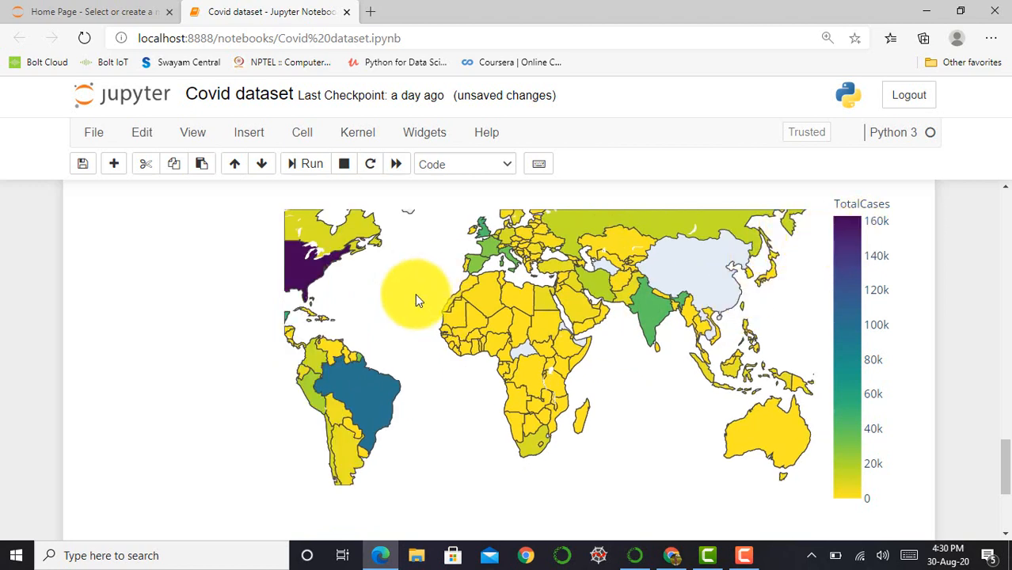
pyautogui.moveTo(373, 286)
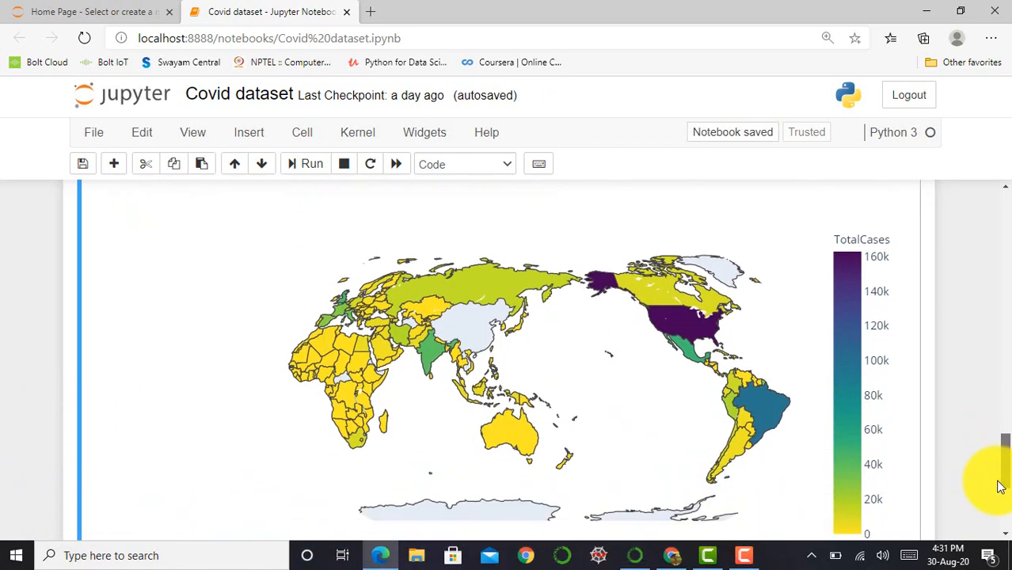
pyautogui.scroll(-3)
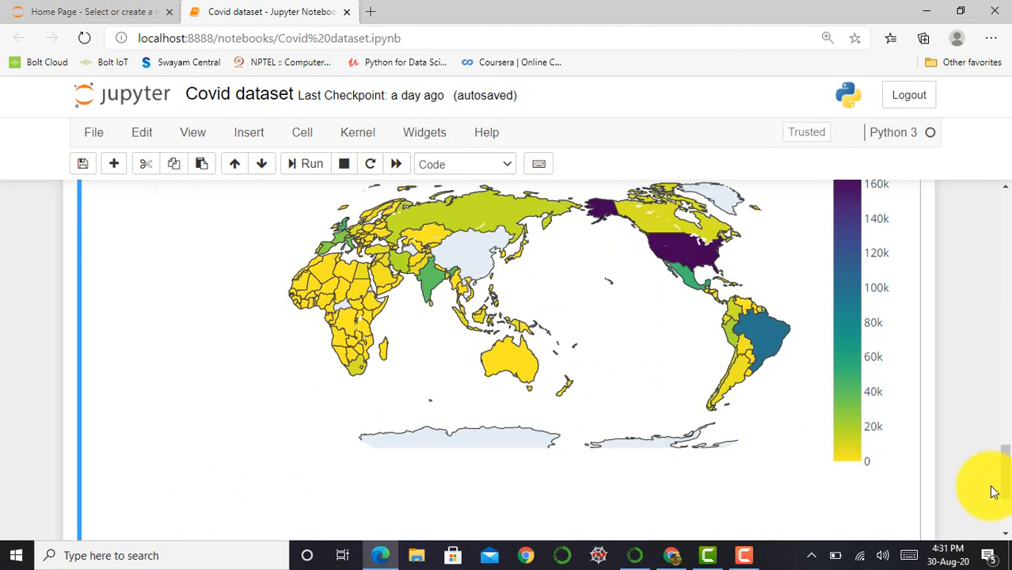